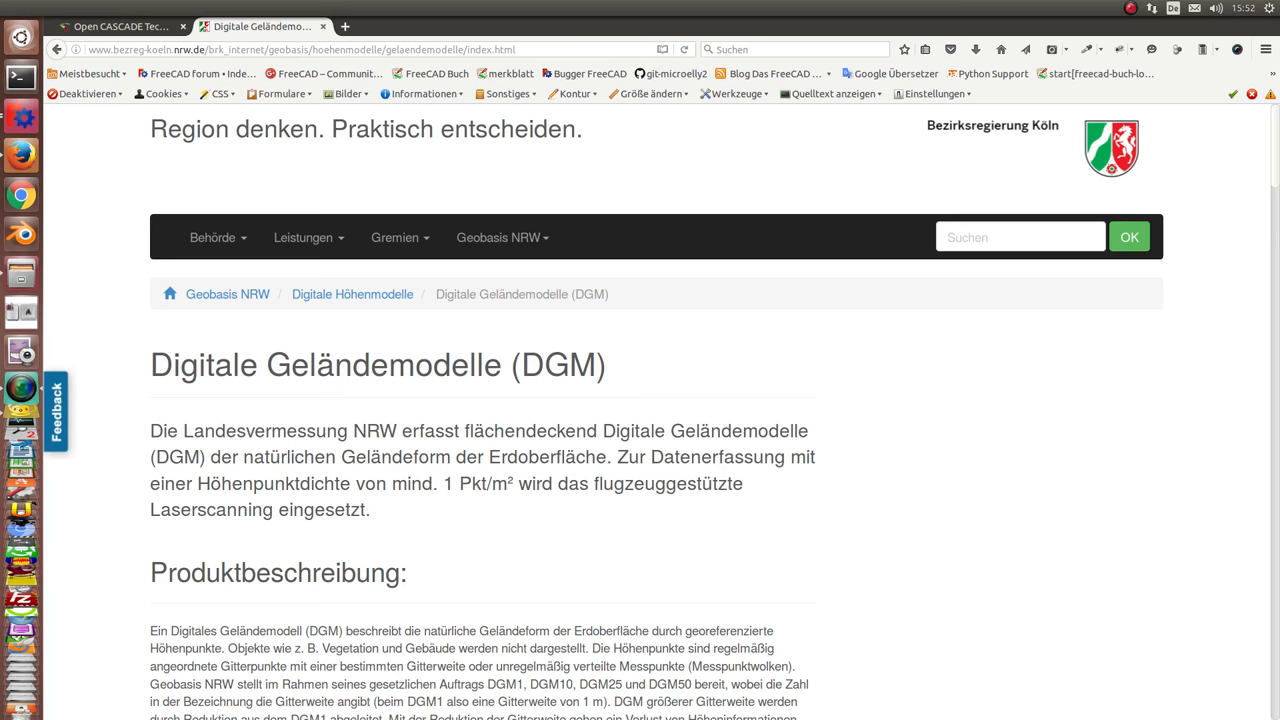
pyautogui.moveTo(568, 468)
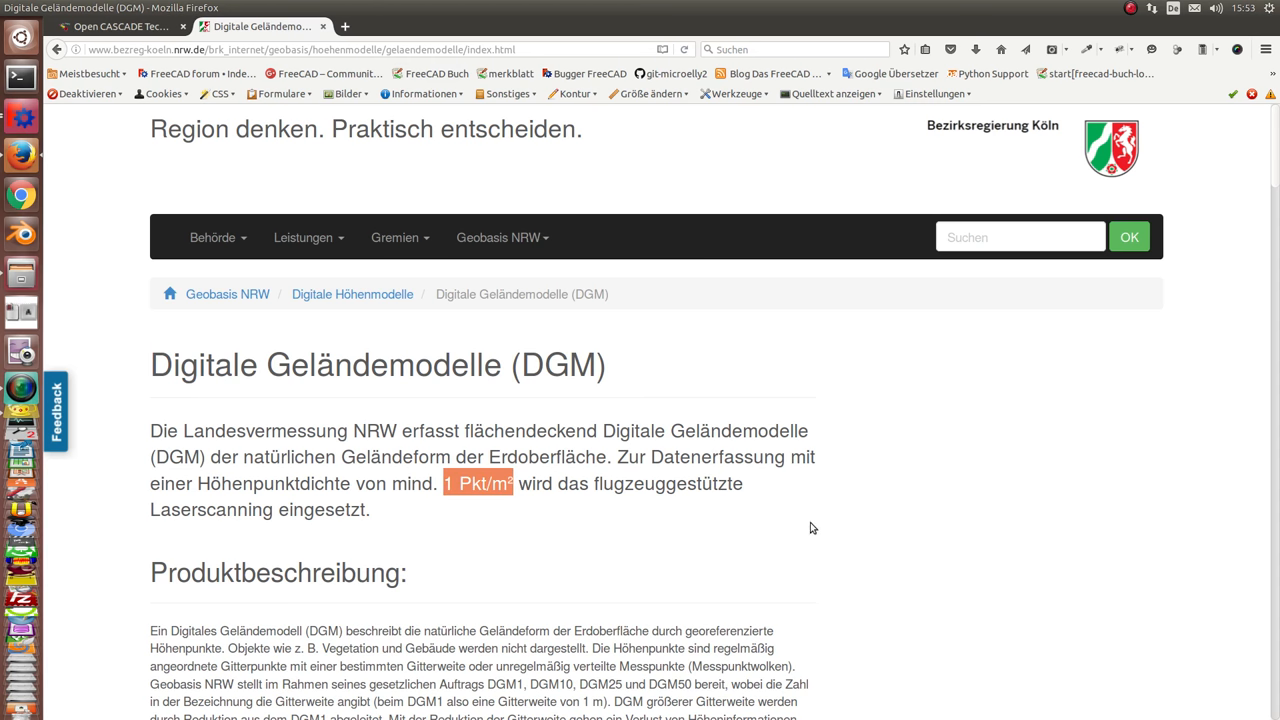
# Scroll the DGM page down to the 'Weitere Informationen' box with the 'Testdaten DGM1' link.
pyautogui.scroll(-3)
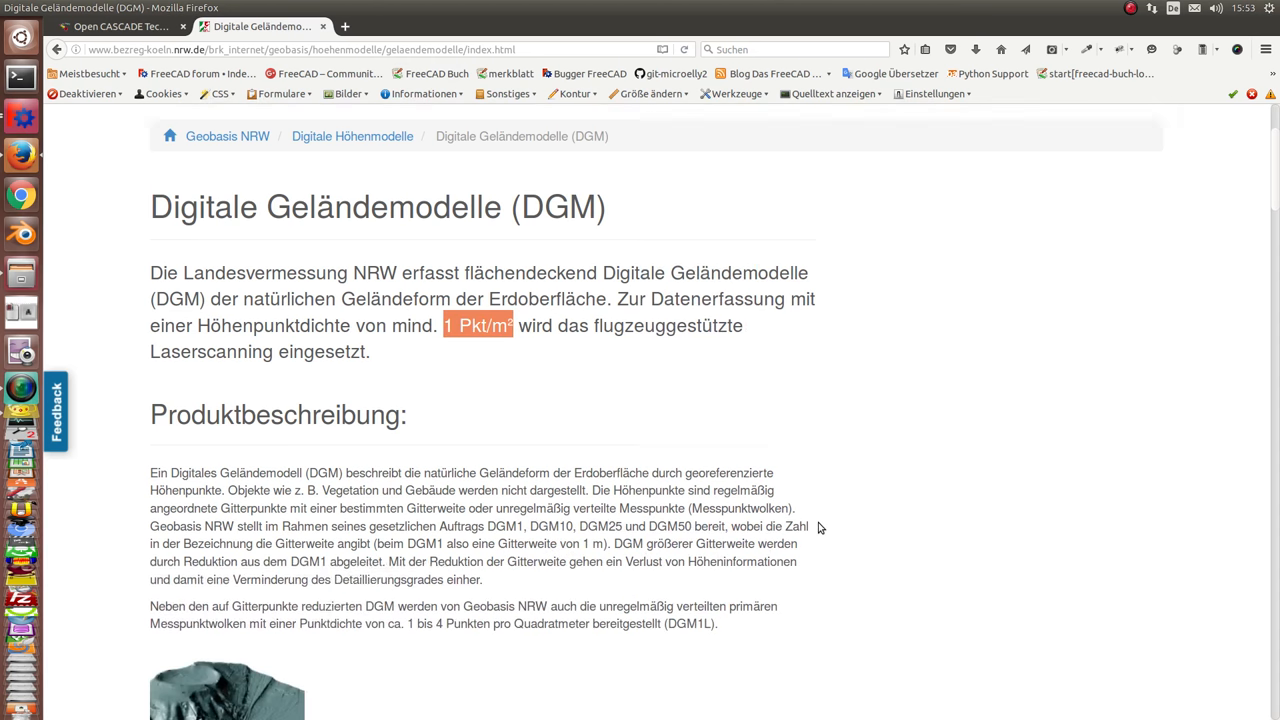
pyautogui.scroll(-3)
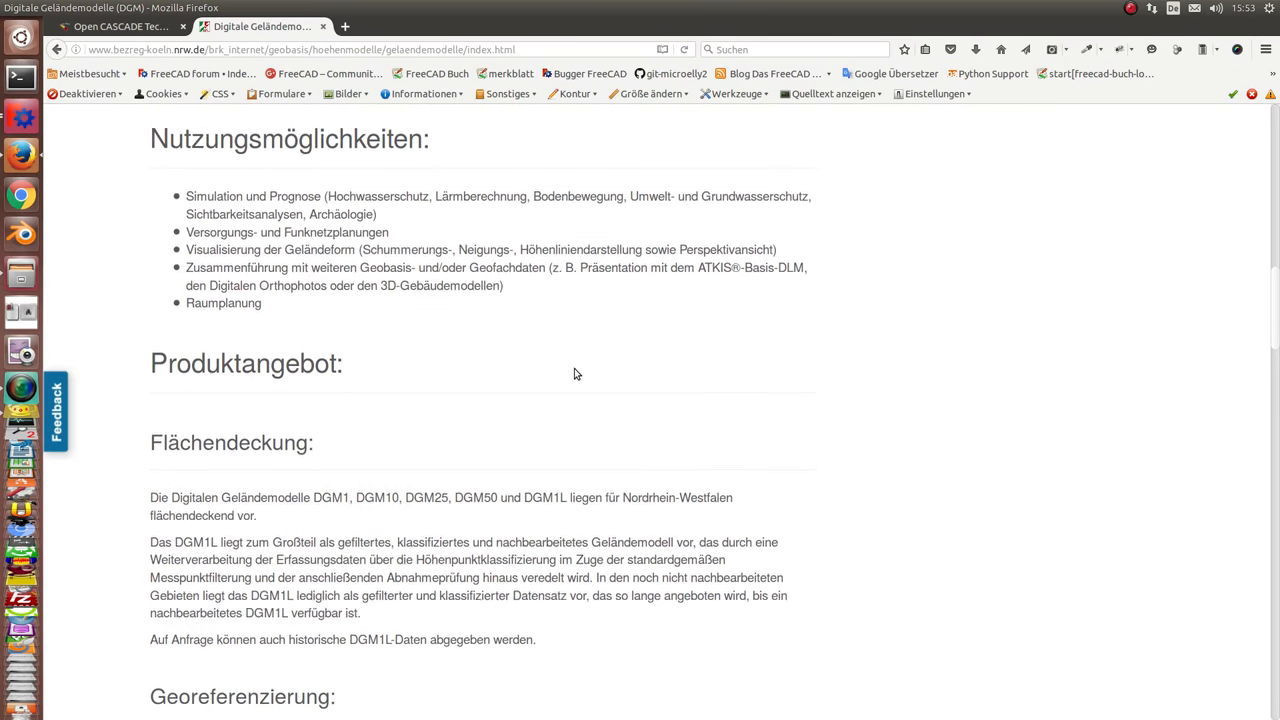
pyautogui.scroll(-3)
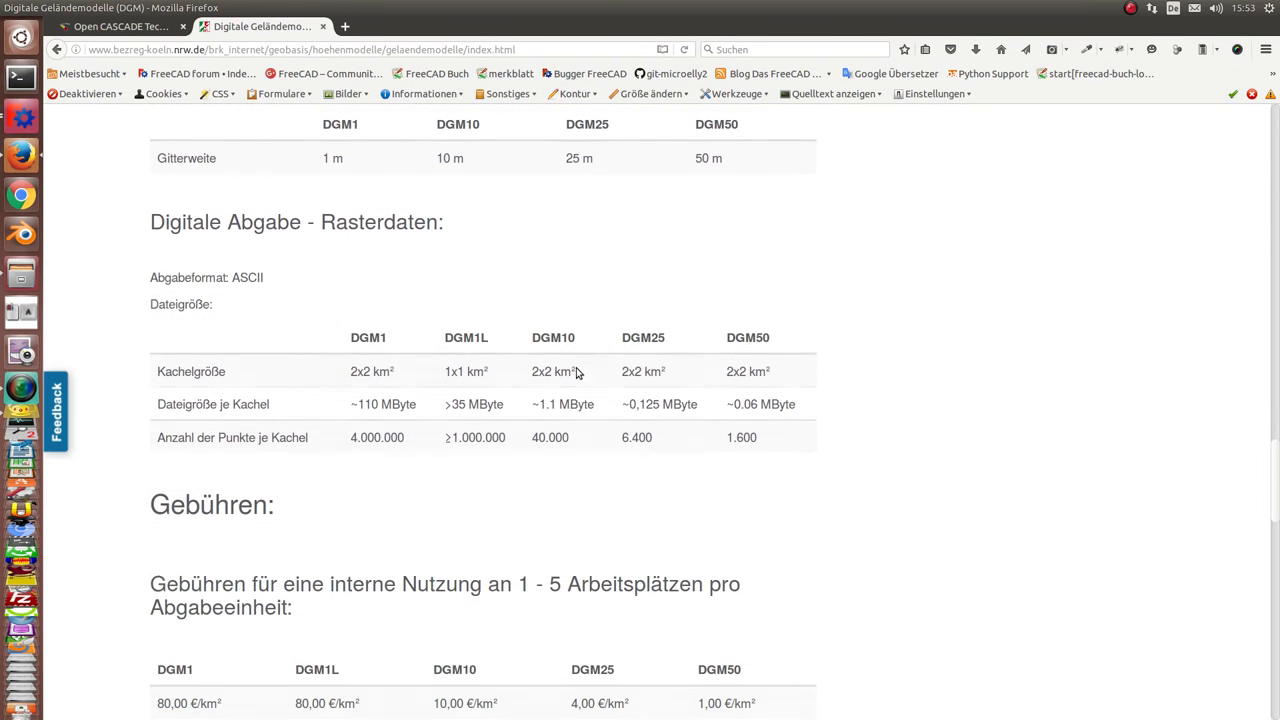
pyautogui.scroll(-3)
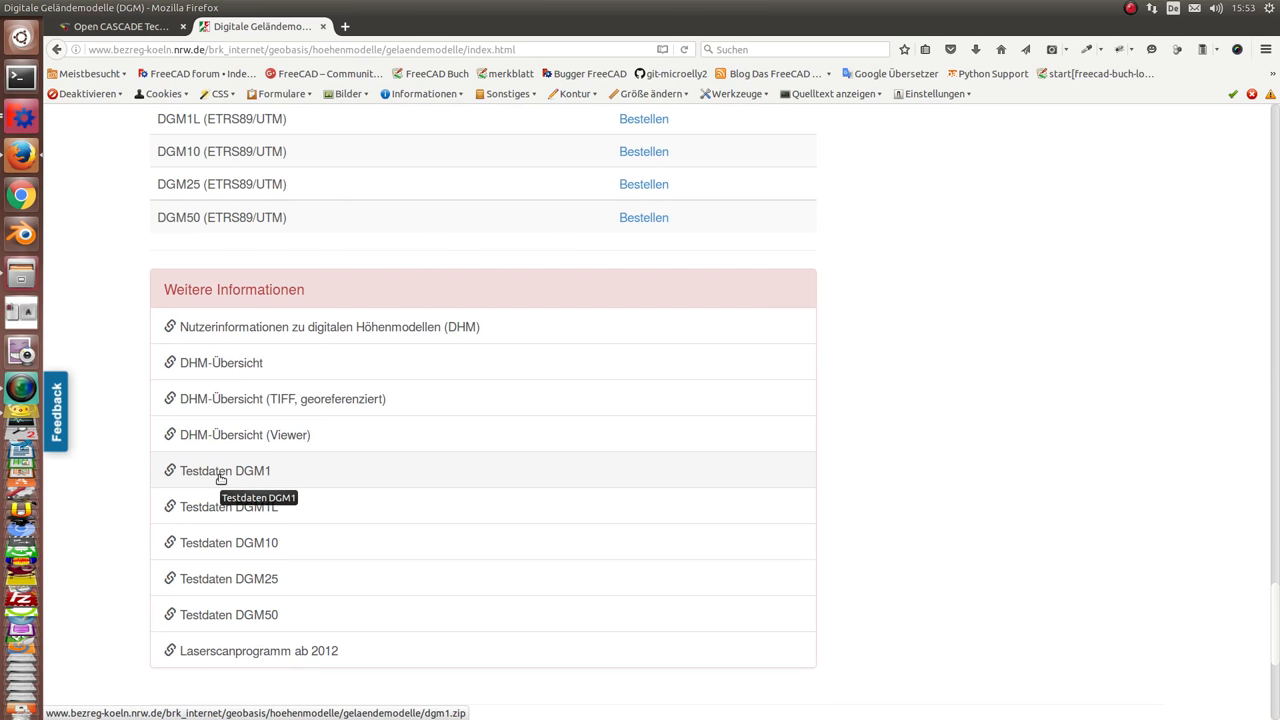
pyautogui.moveTo(324, 476)
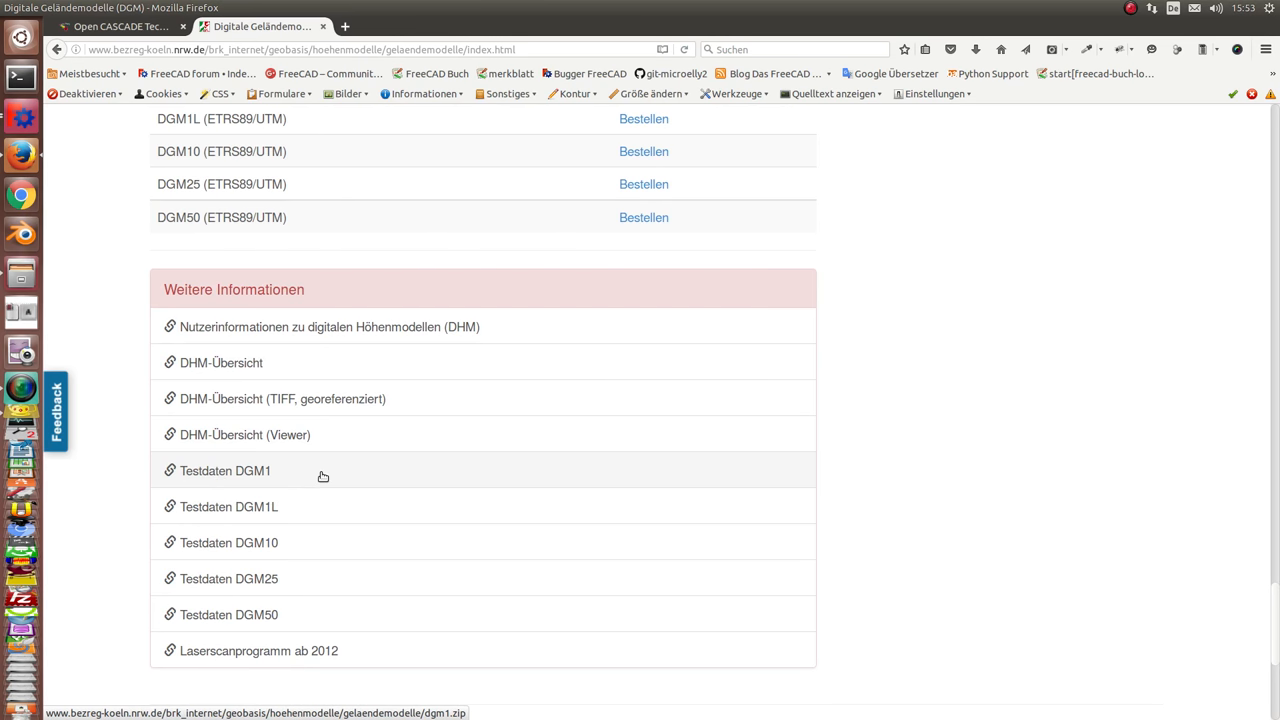
pyautogui.moveTo(880, 476)
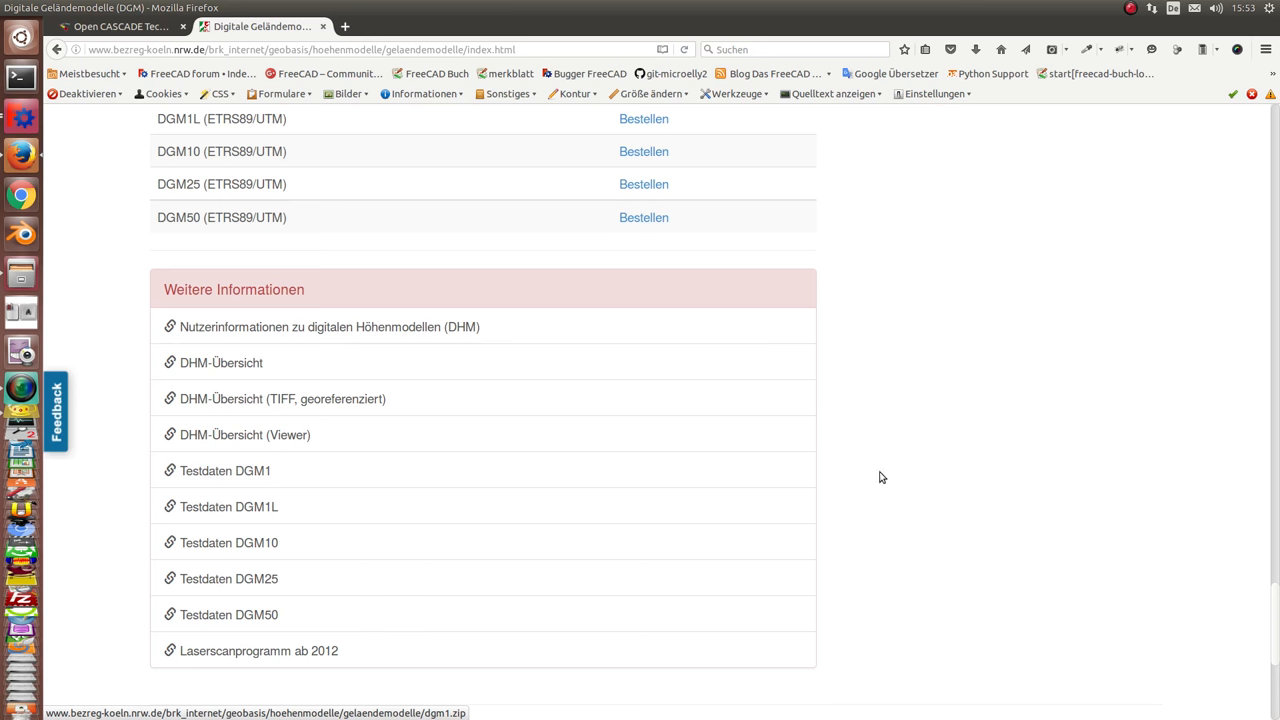
pyautogui.moveTo(226, 472)
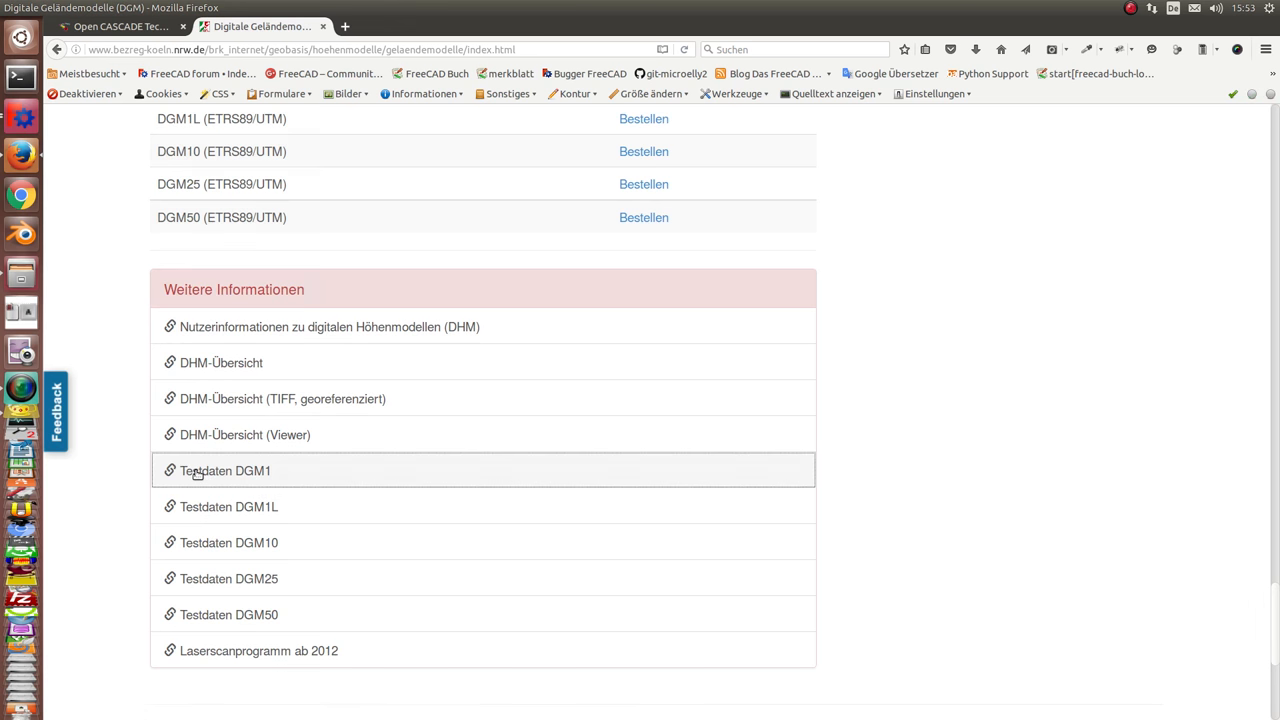
# Download the DGM1 test data, dismiss the Import XYZ panel and orbit around the three terrain patches.
pyautogui.click(224, 470)
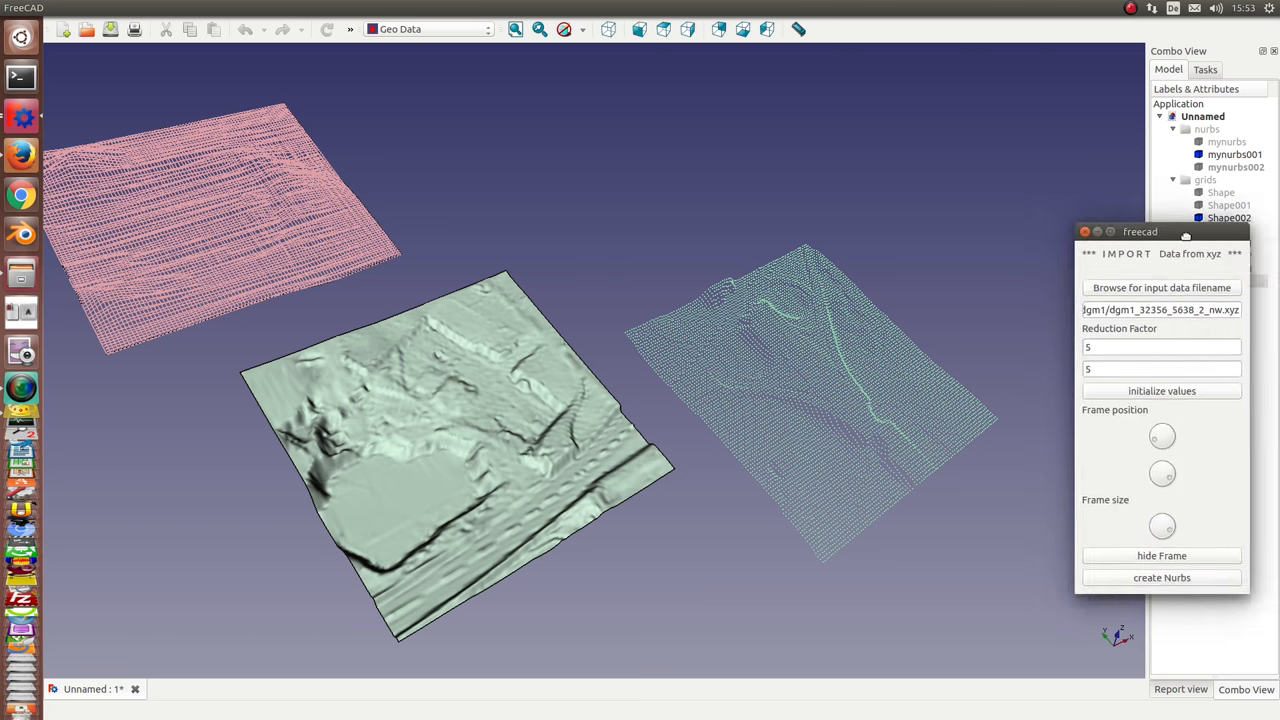
pyautogui.click(1160, 576)
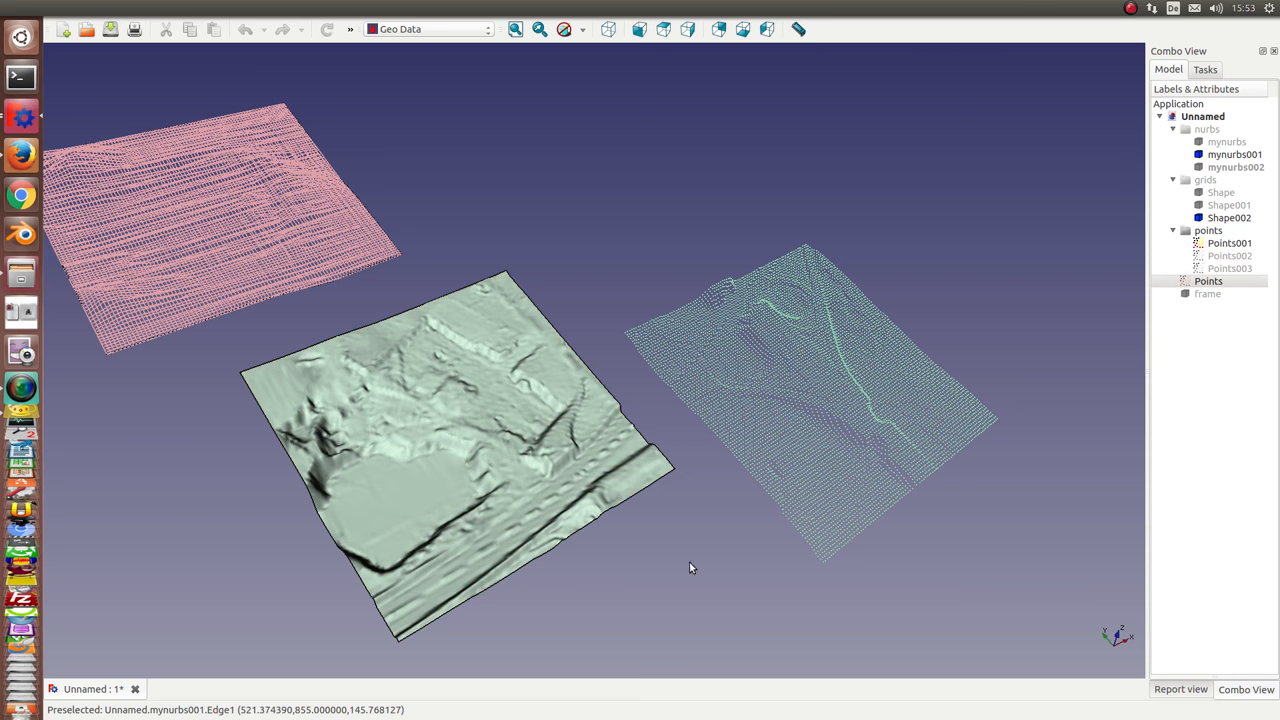
pyautogui.moveTo(690, 568); pyautogui.dragTo(750, 526)
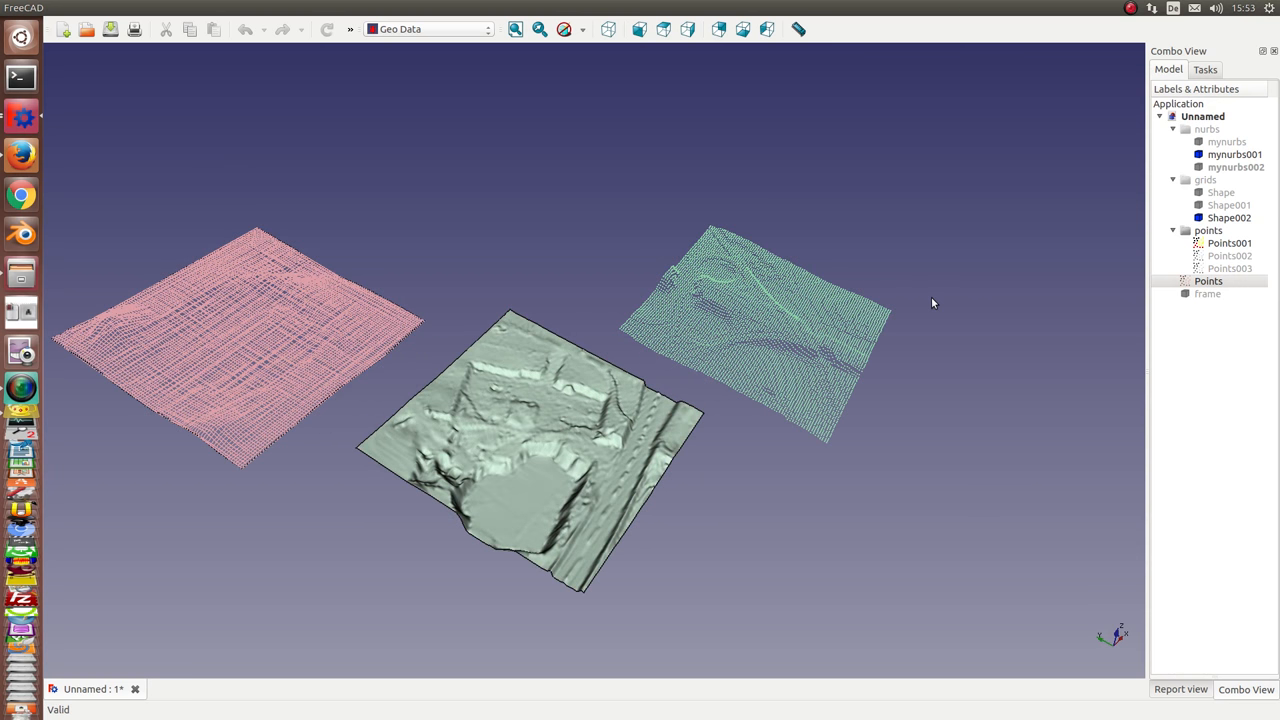
pyautogui.moveTo(654, 540)
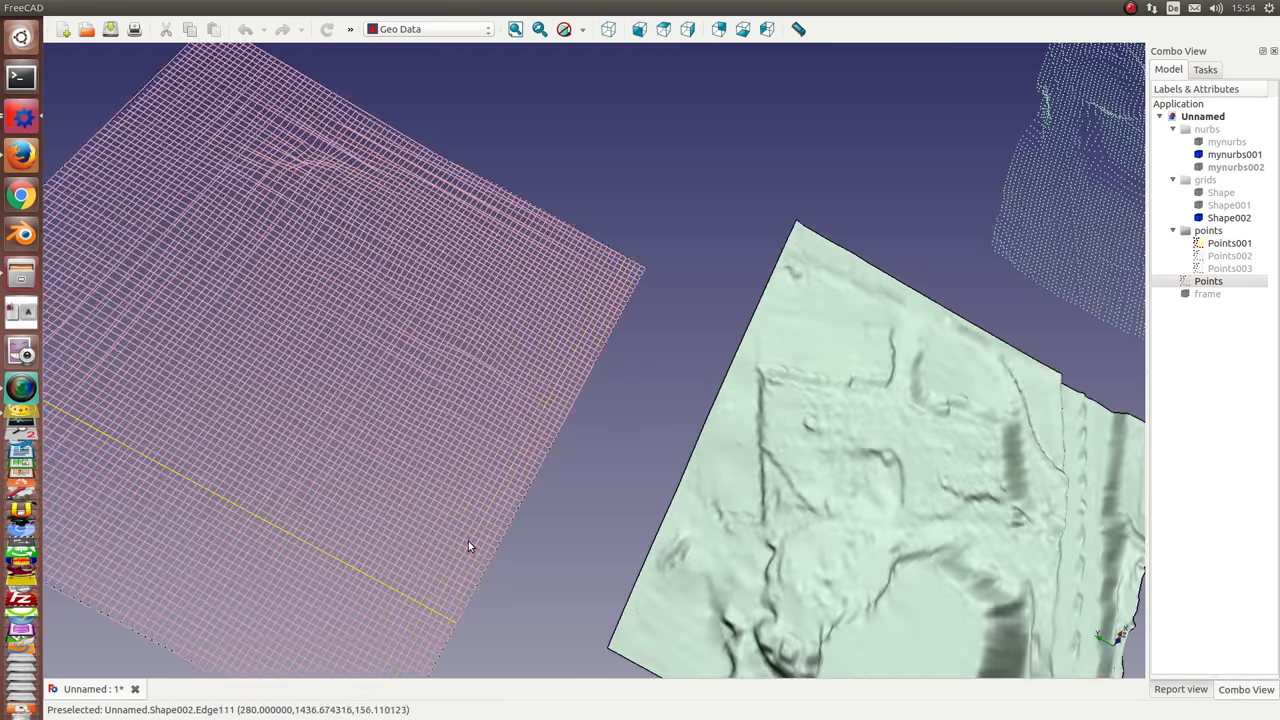
pyautogui.moveTo(470, 548); pyautogui.dragTo(636, 524)
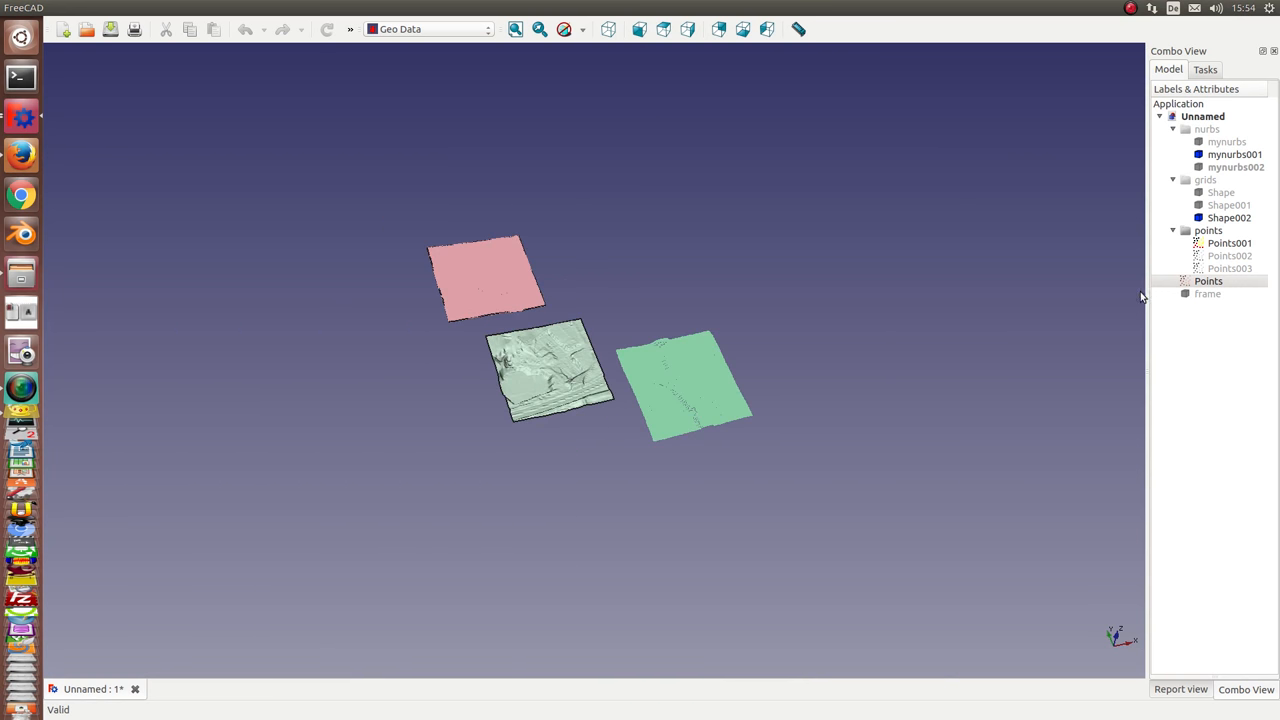
# Show the Points cloud beneath the patches, then delete every object from the document.
pyautogui.click(1208, 280)
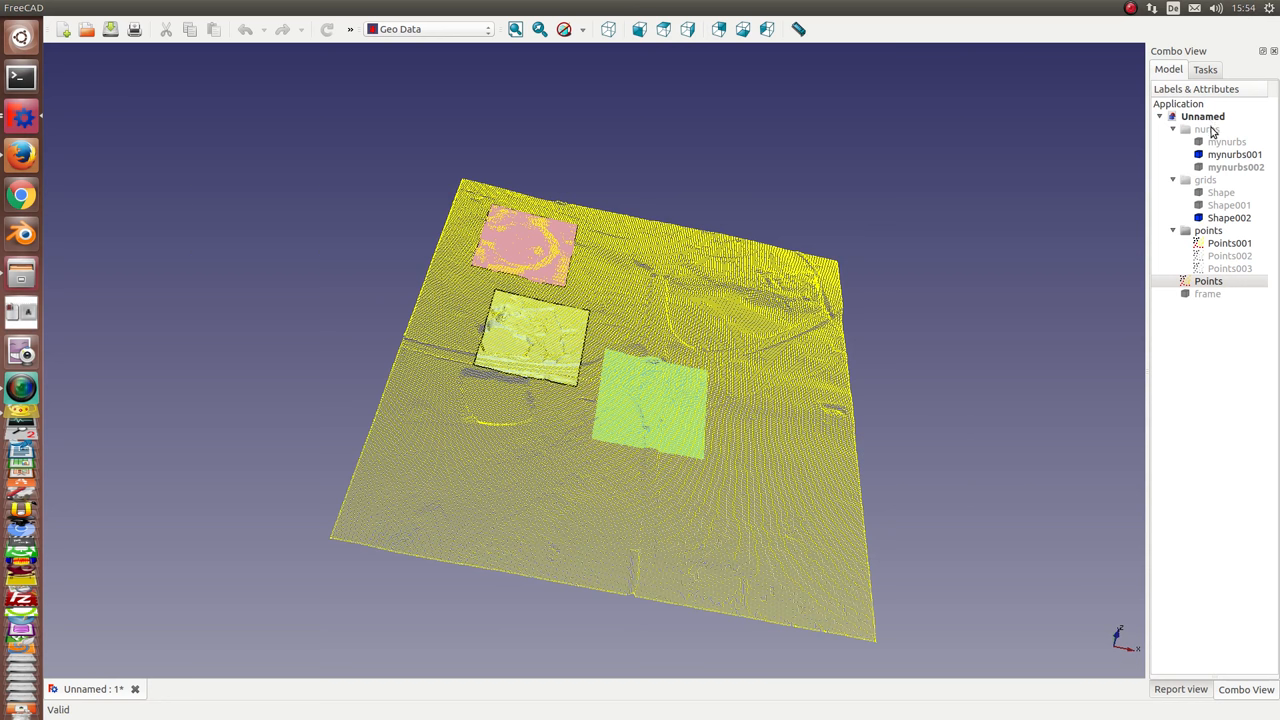
pyautogui.click(1204, 128)
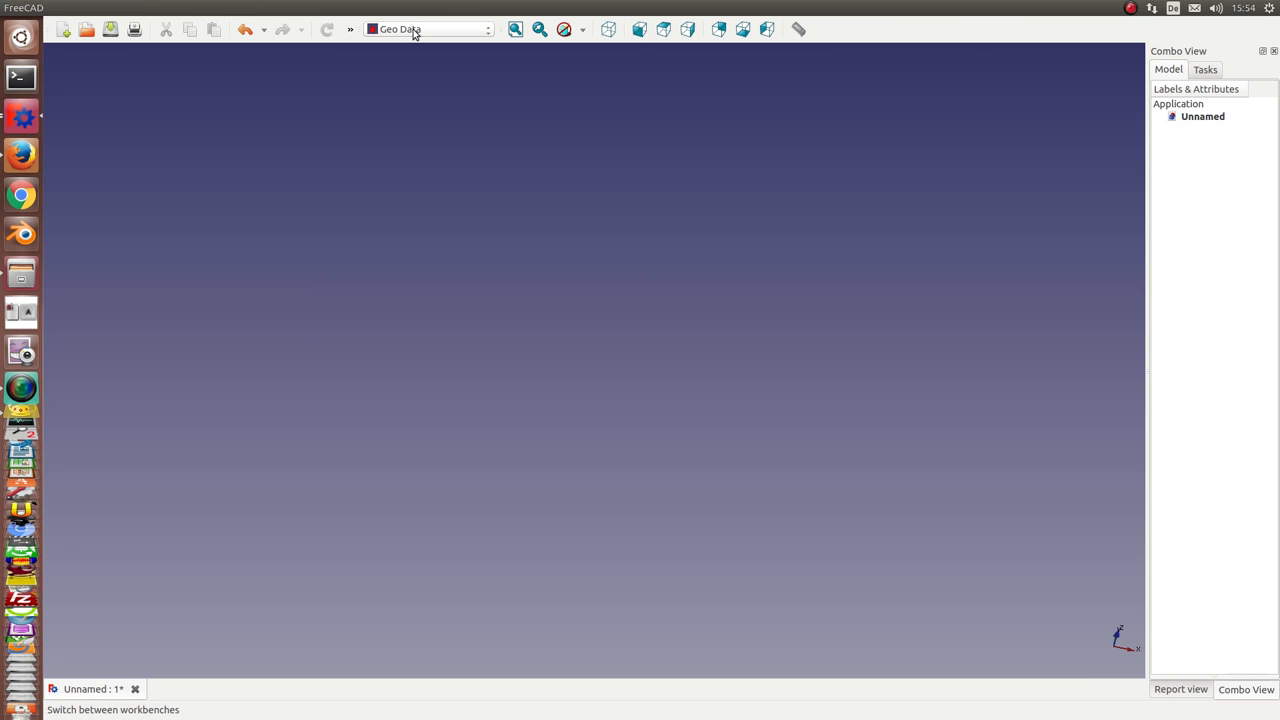
# Start the Import XYZ command from the Geo Data menu on the empty document.
pyautogui.click(216, 8)
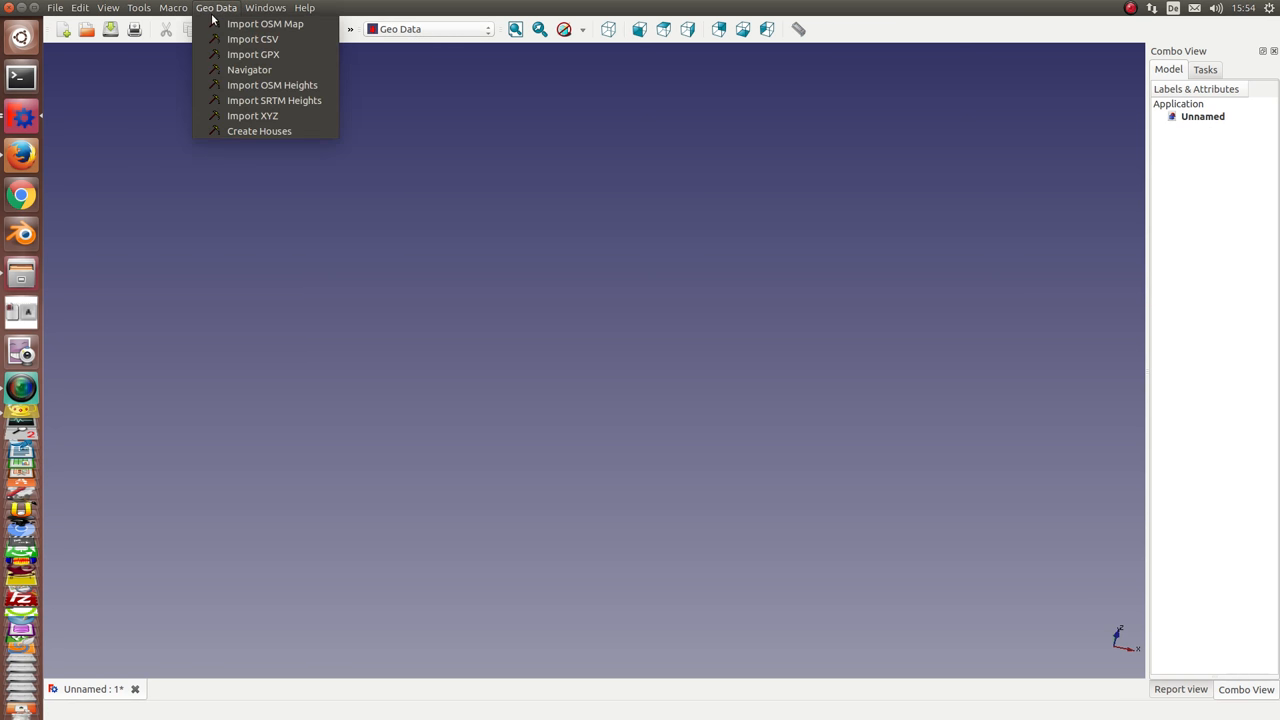
pyautogui.moveTo(252, 114)
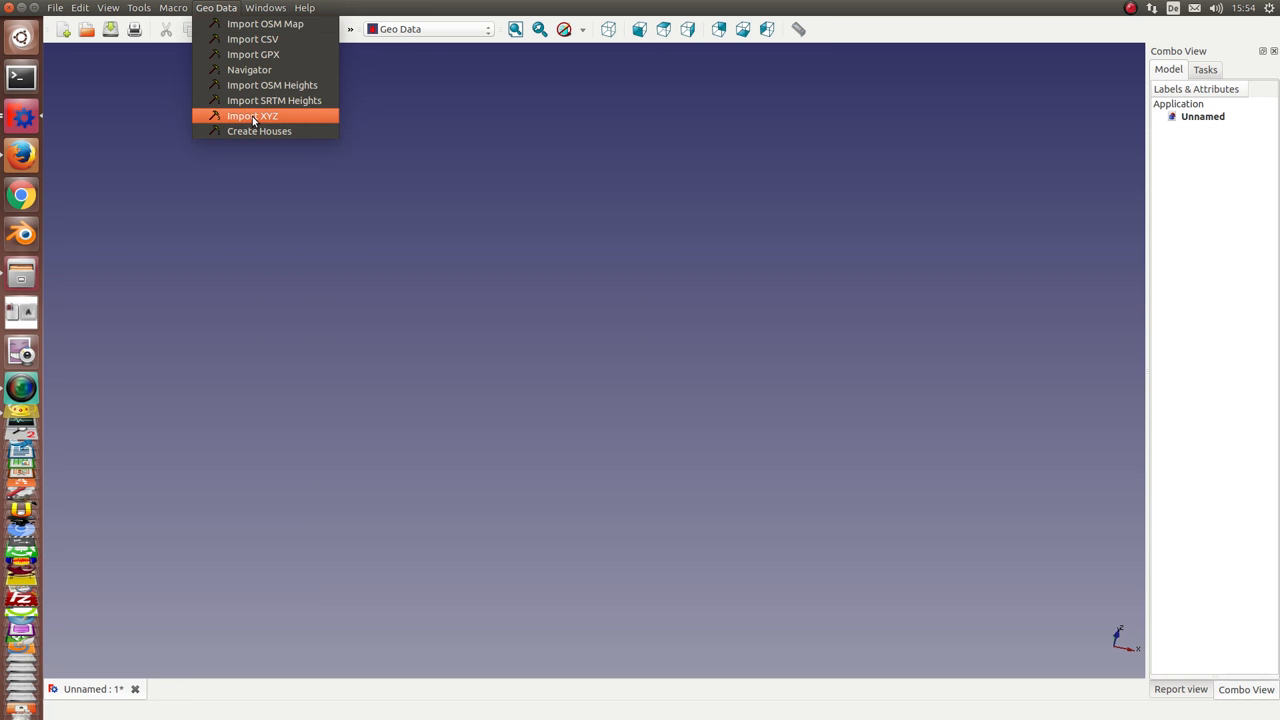
pyautogui.click(252, 114)
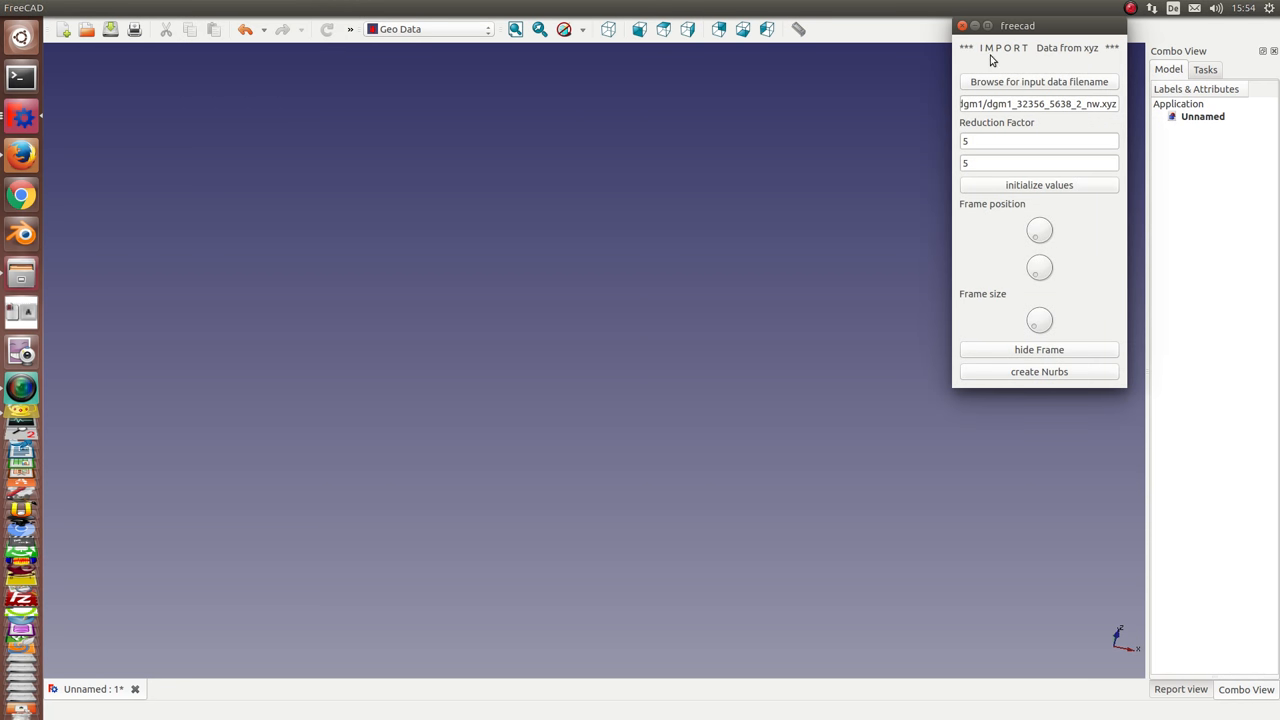
# Move the import panel to the centre and change both reduction factors from 5 to 2.
pyautogui.moveTo(1016, 24); pyautogui.dragTo(840, 144)
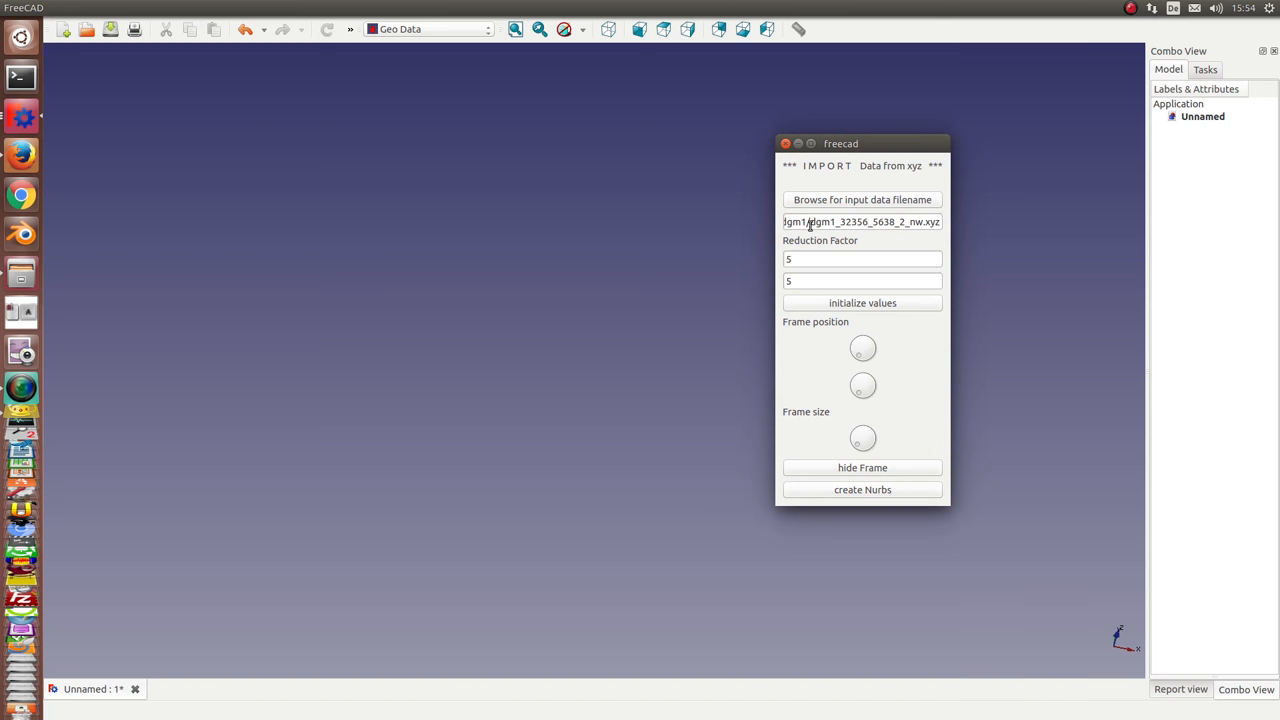
pyautogui.moveTo(944, 232)
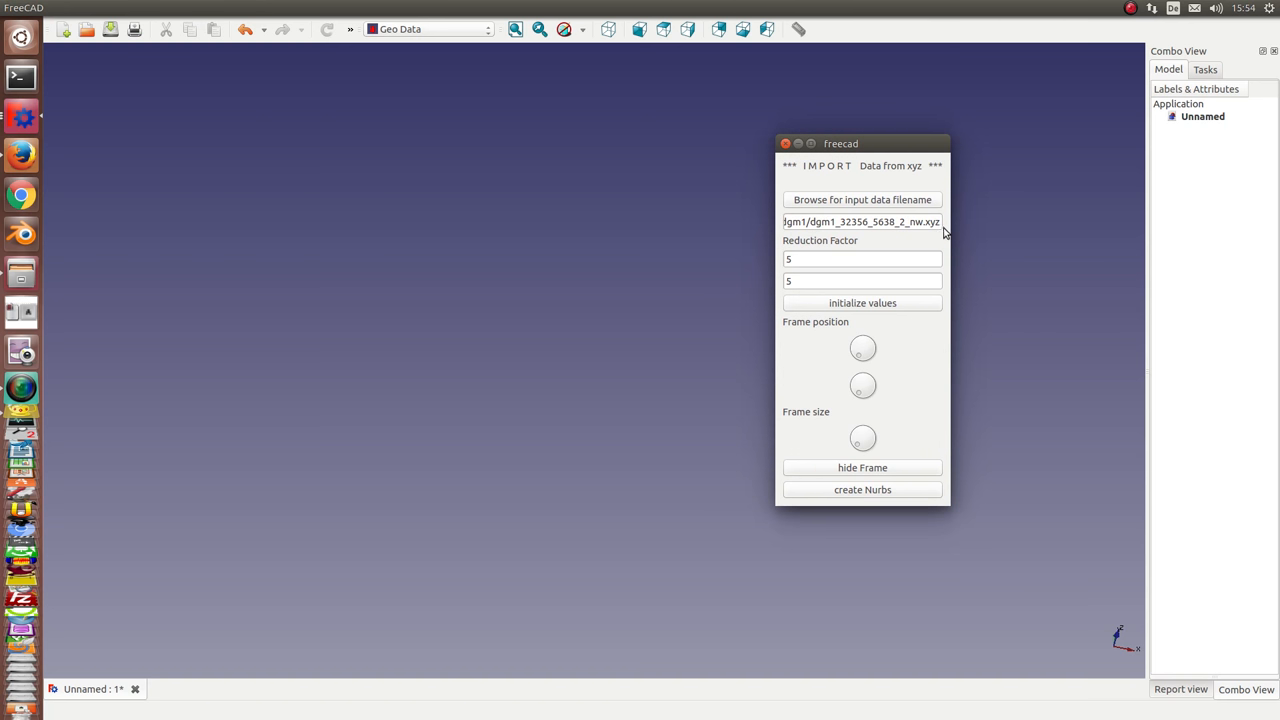
pyautogui.moveTo(752, 252)
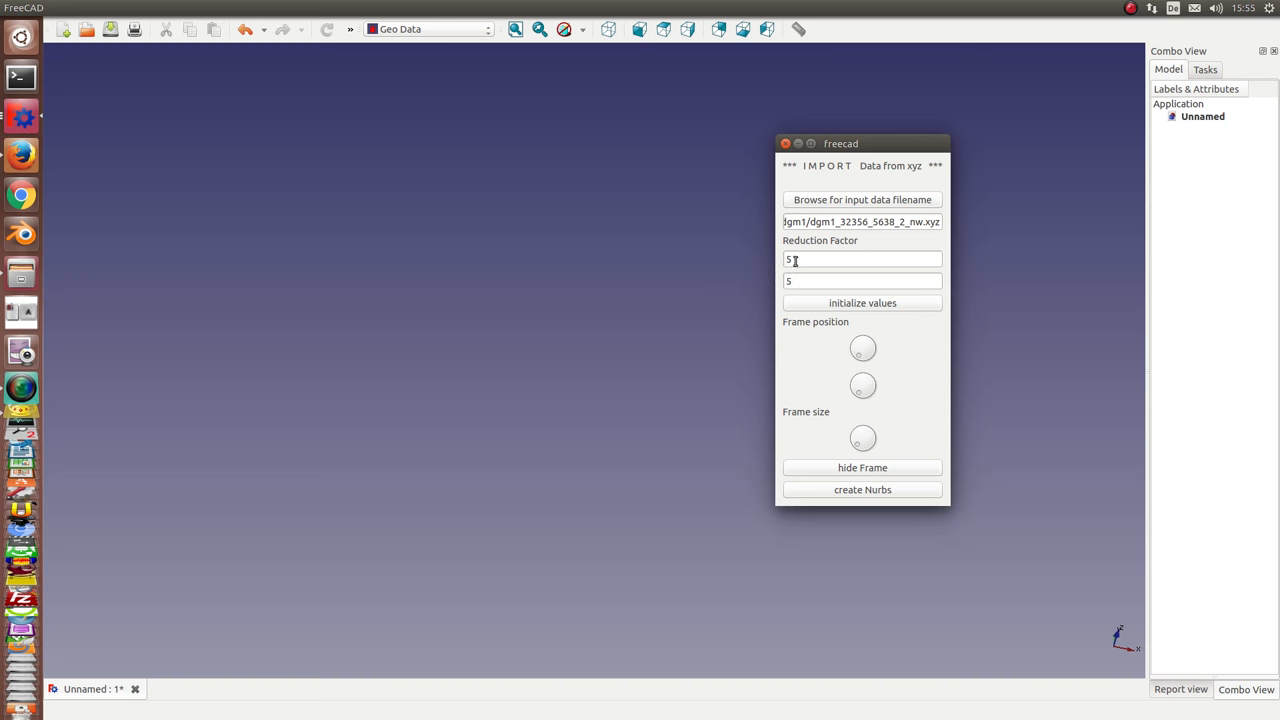
pyautogui.tripleClick(862, 260)
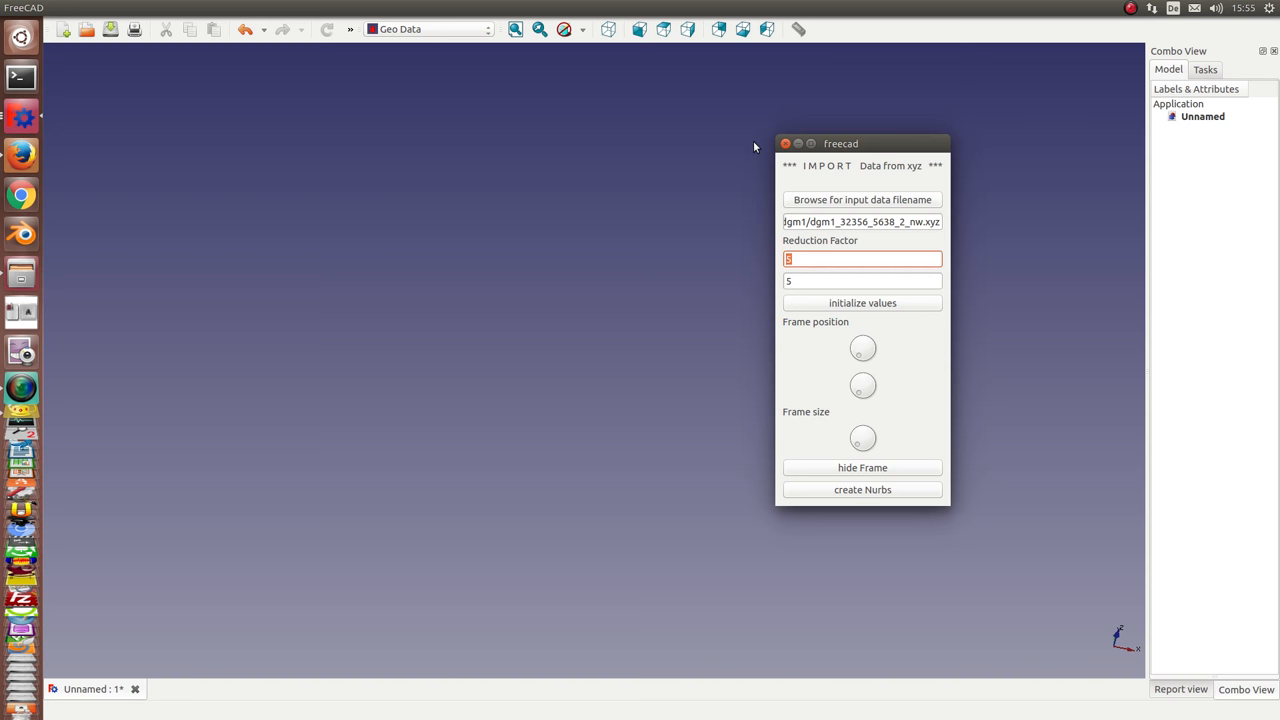
pyautogui.write('2')
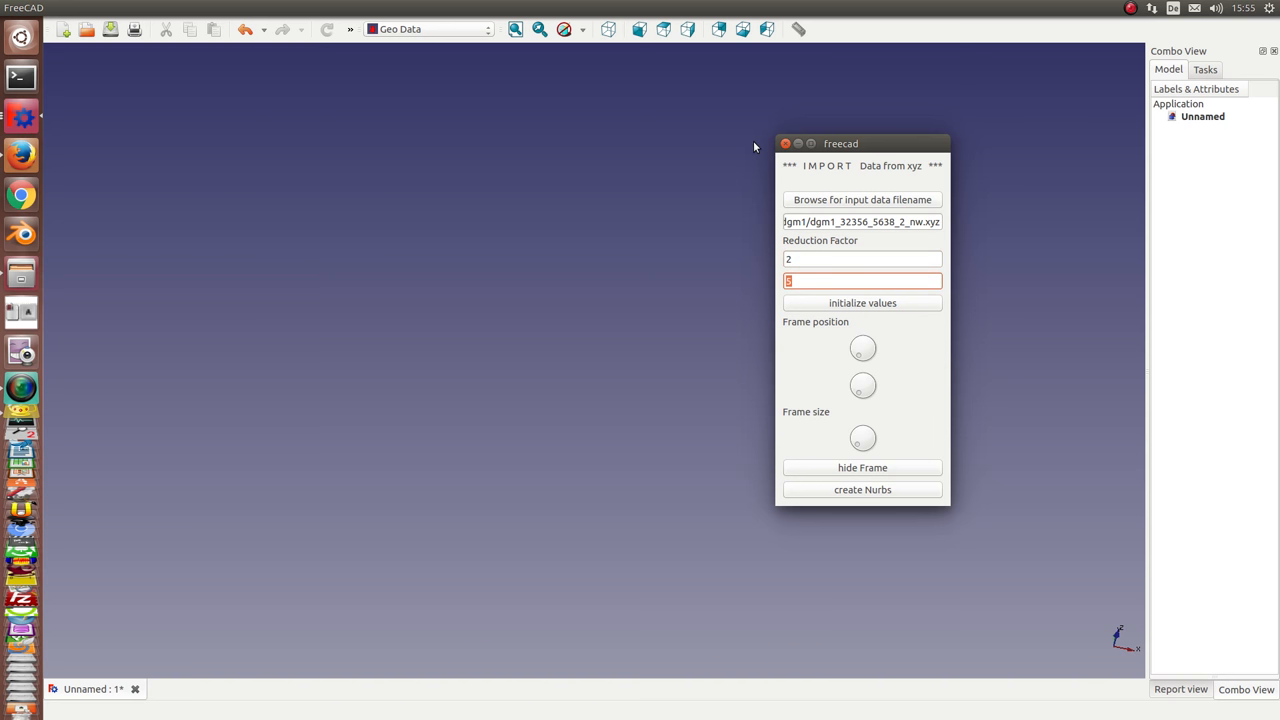
pyautogui.write('2')
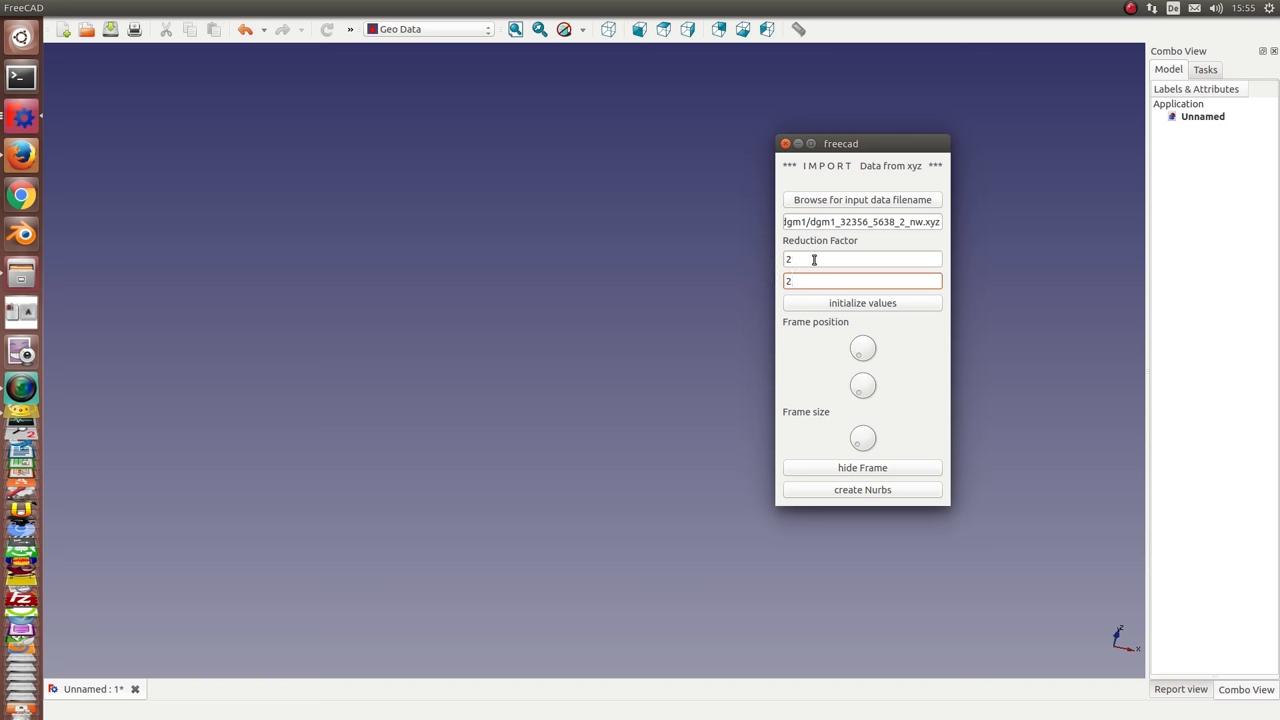
pyautogui.moveTo(630, 296)
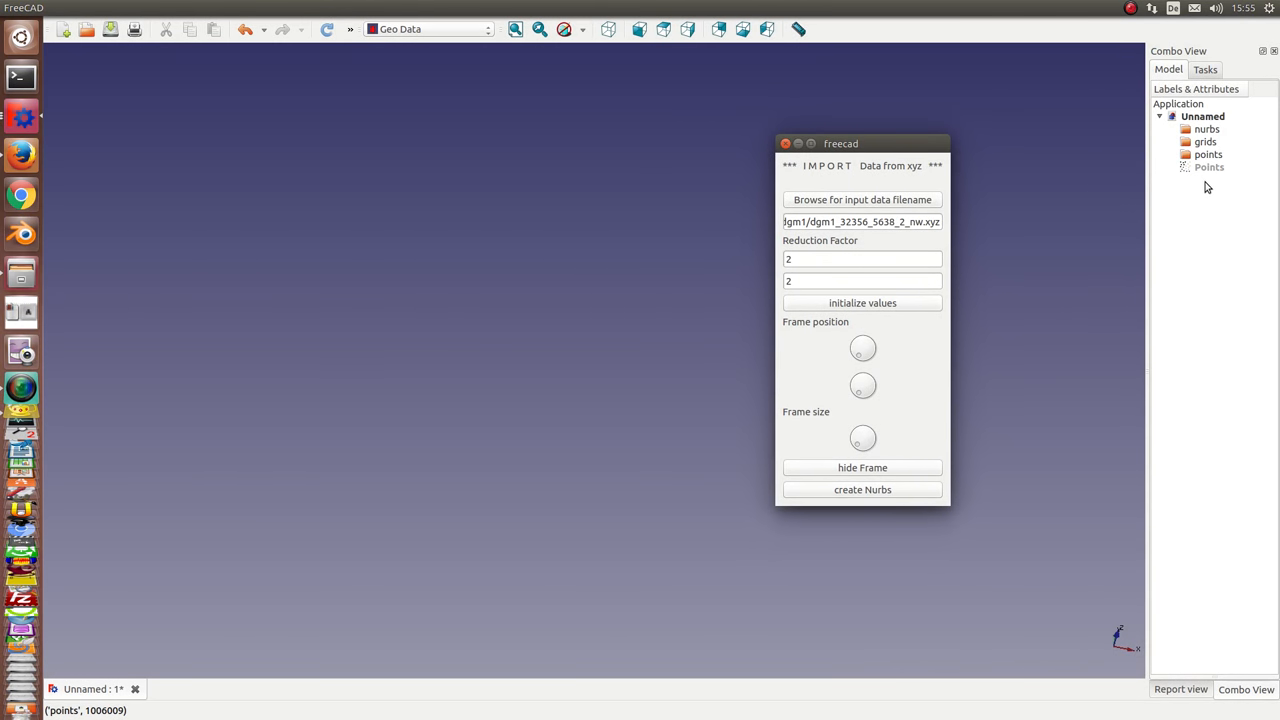
# Make the Points object visible and move the dialog aside to reveal the dense yellow terrain cloud.
pyautogui.click(1208, 168)
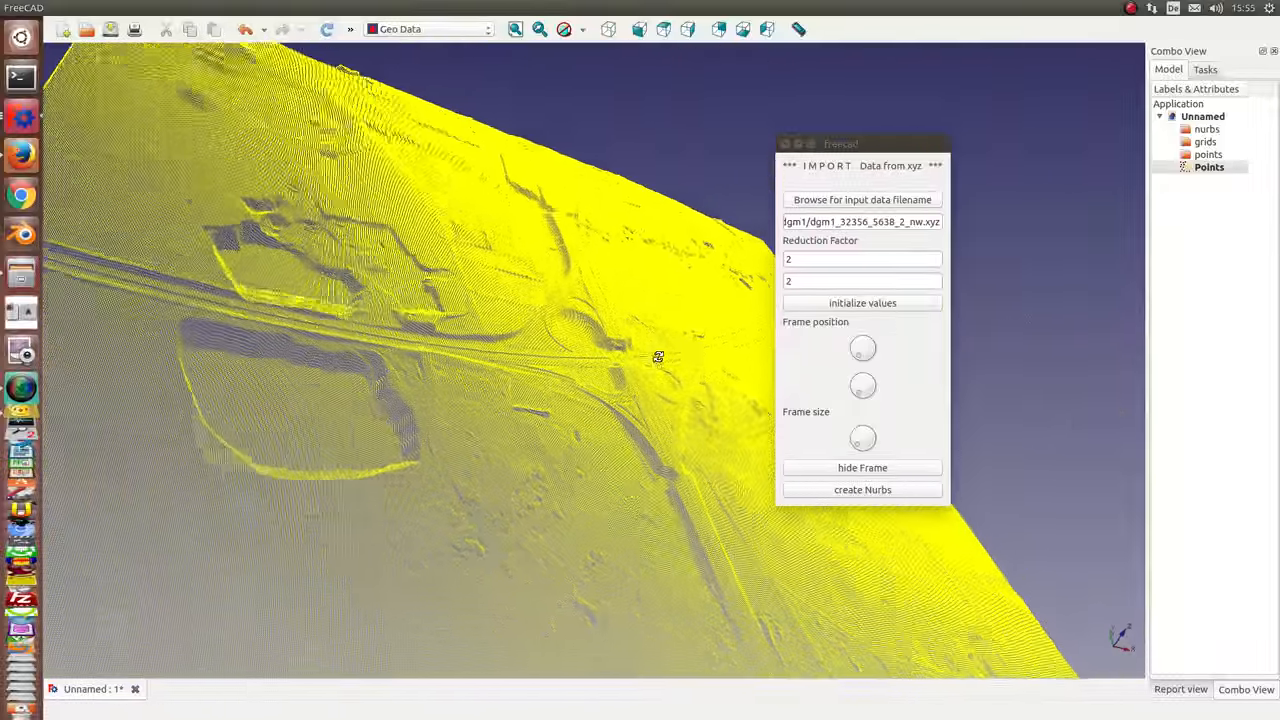
pyautogui.moveTo(658, 356); pyautogui.dragTo(388, 280)
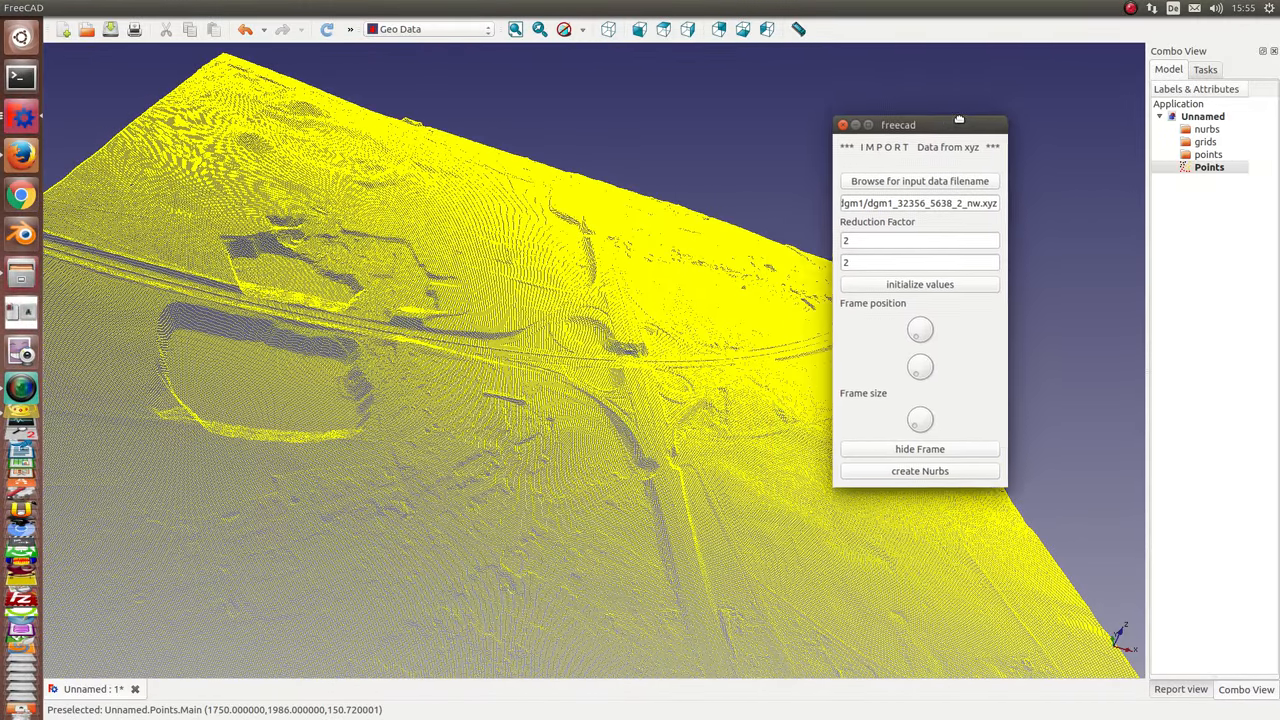
pyautogui.moveTo(958, 124); pyautogui.dragTo(1012, 84)
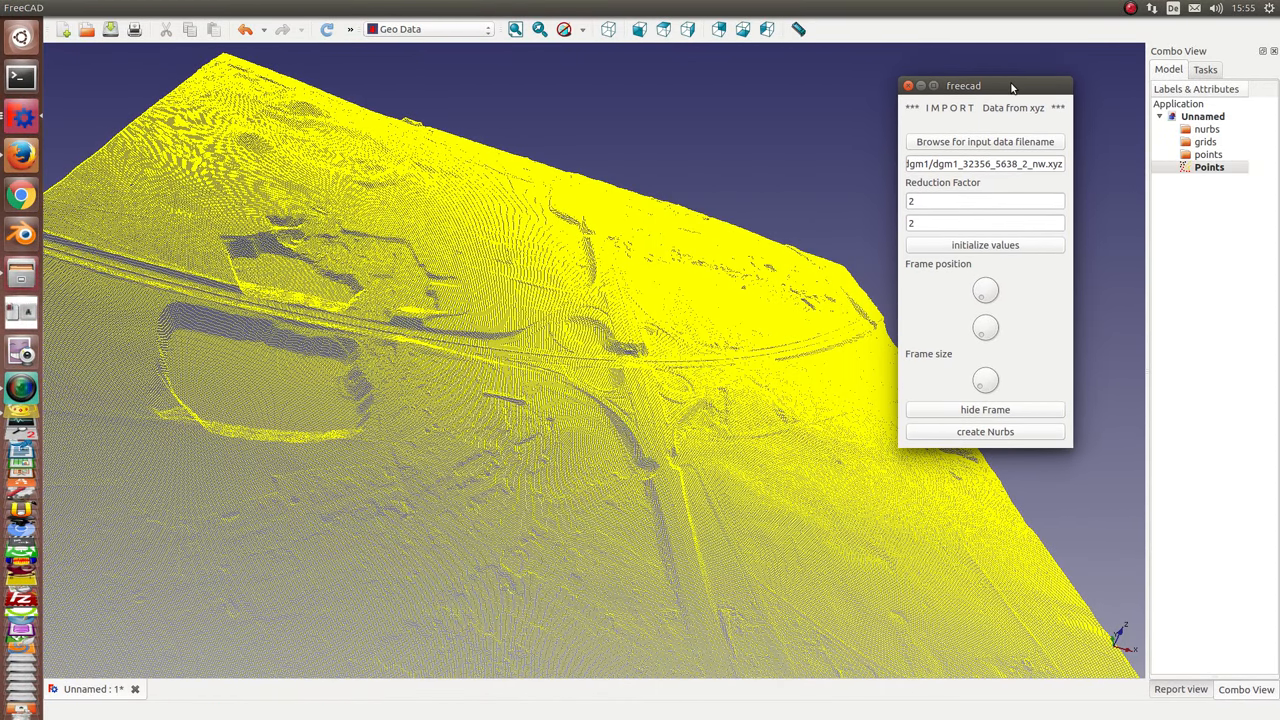
pyautogui.moveTo(452, 324)
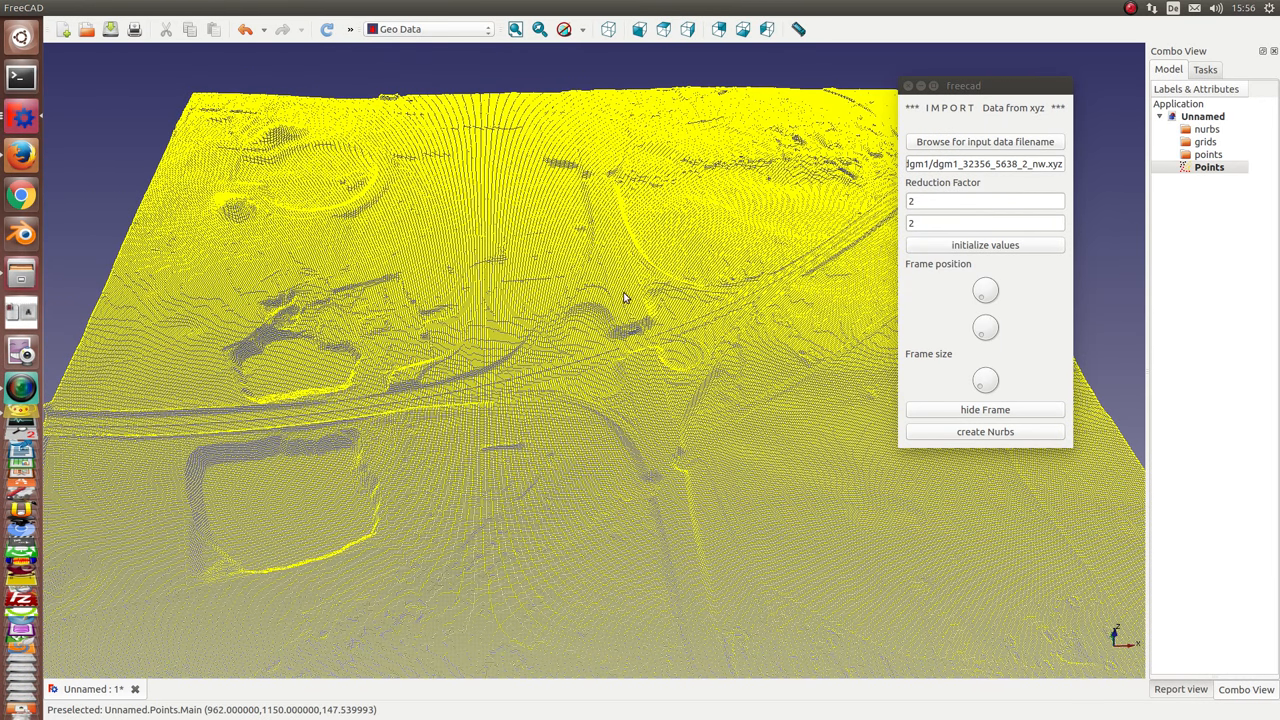
pyautogui.moveTo(940, 284)
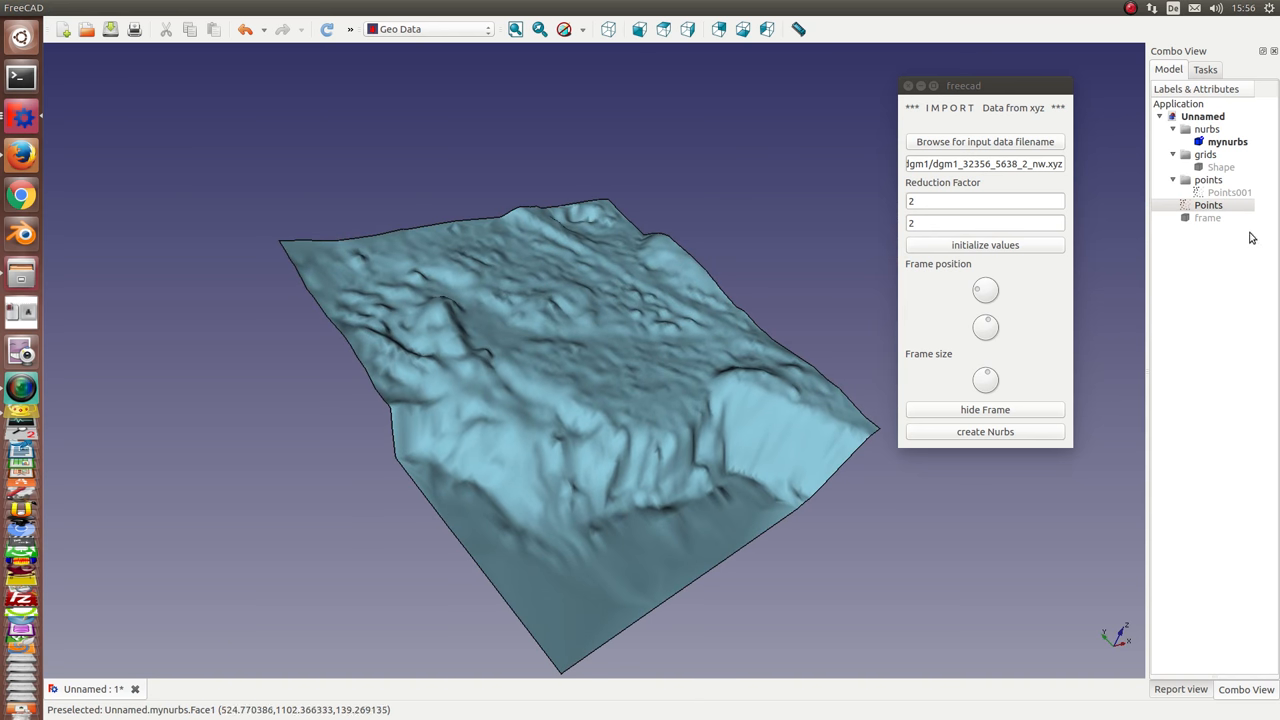
# Hide mynurbs so only the reduced Points001 sample grid shows, and orbit around it.
pyautogui.click(1228, 140)
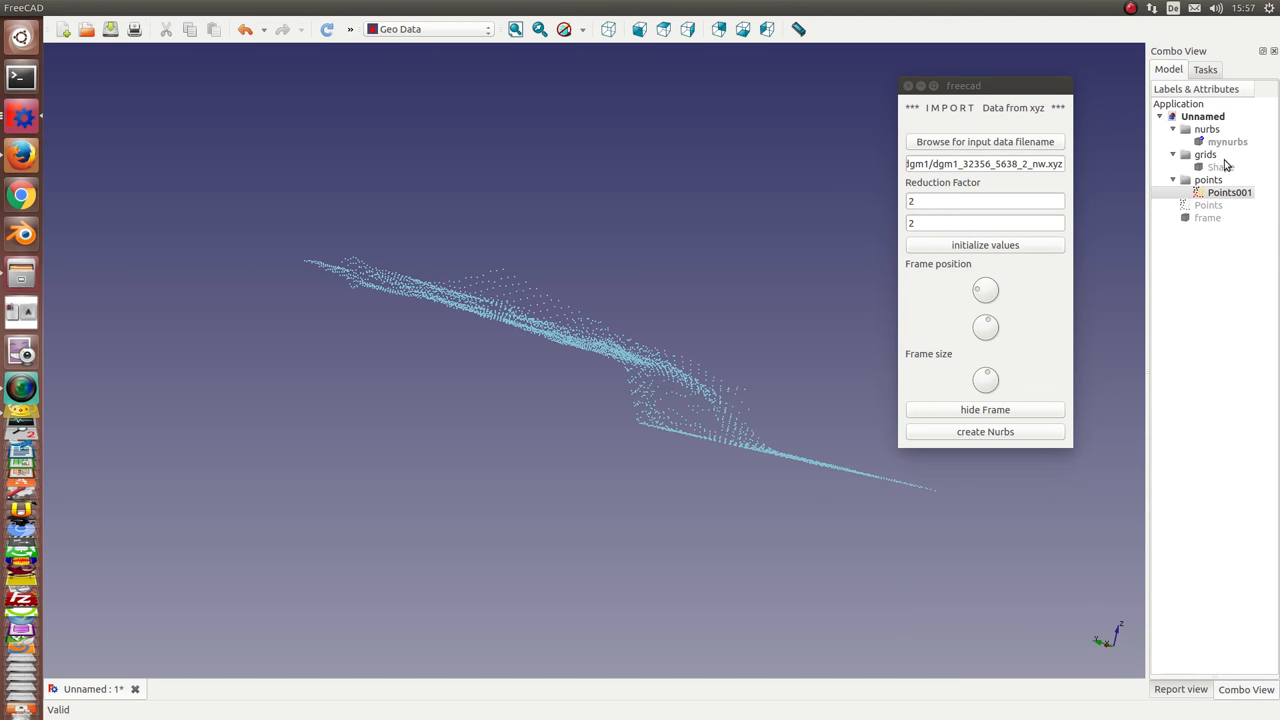
pyautogui.moveTo(656, 266)
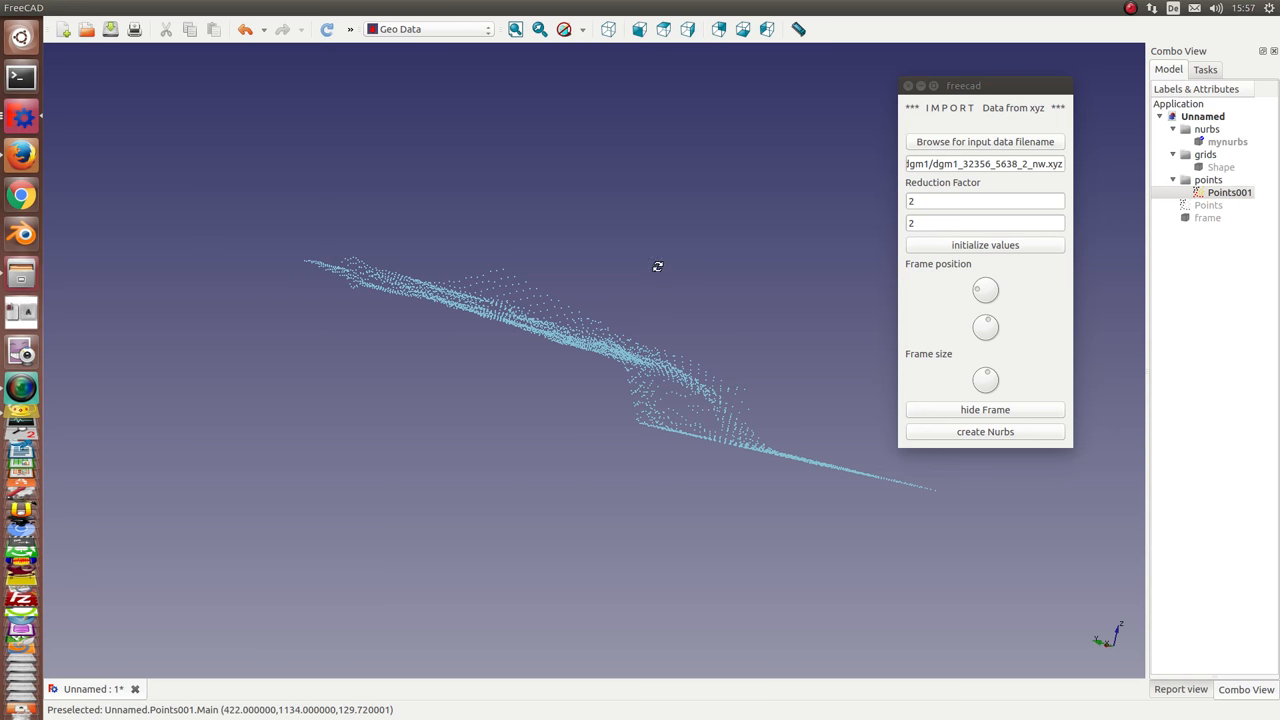
pyautogui.moveTo(658, 266); pyautogui.dragTo(576, 300)
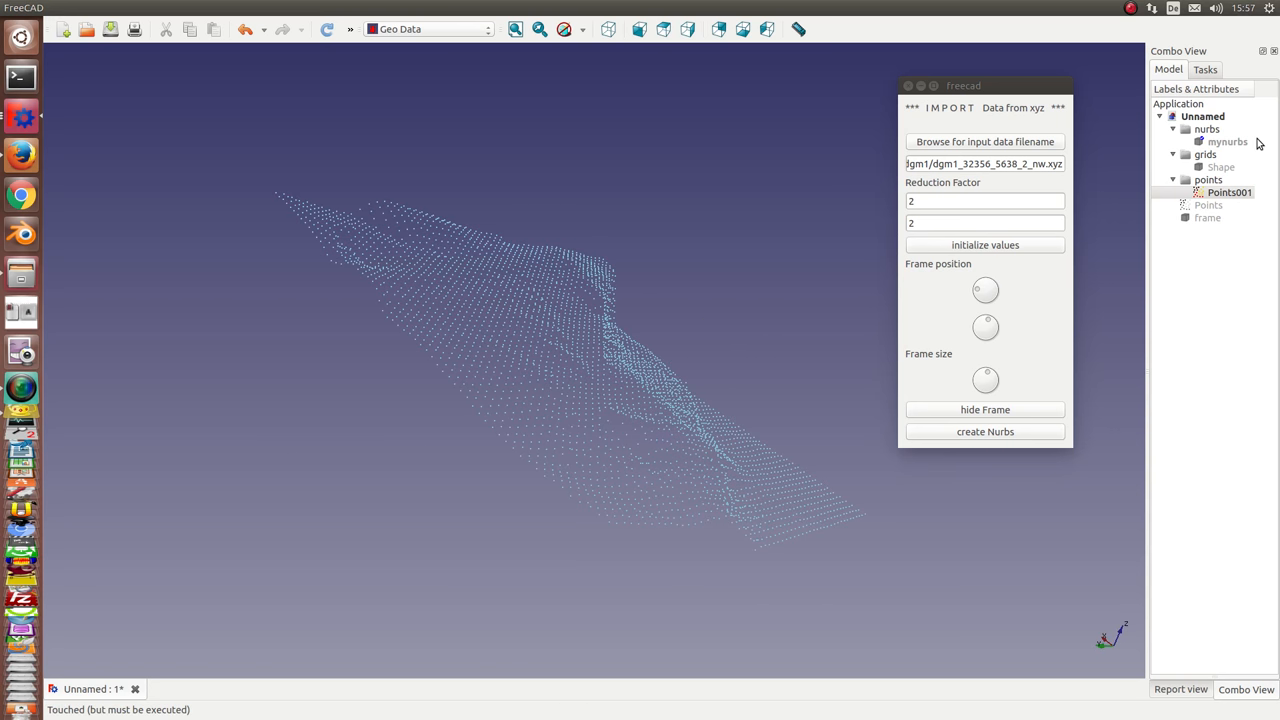
pyautogui.moveTo(378, 492)
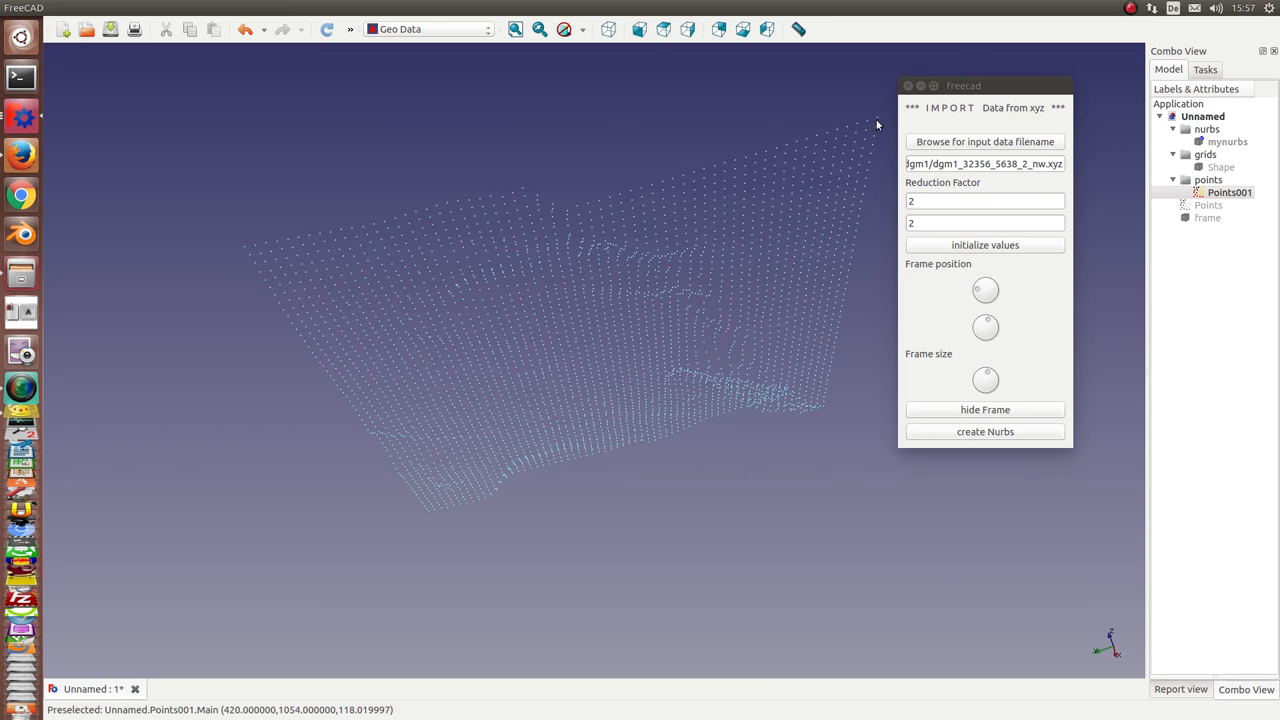
pyautogui.moveTo(244, 248)
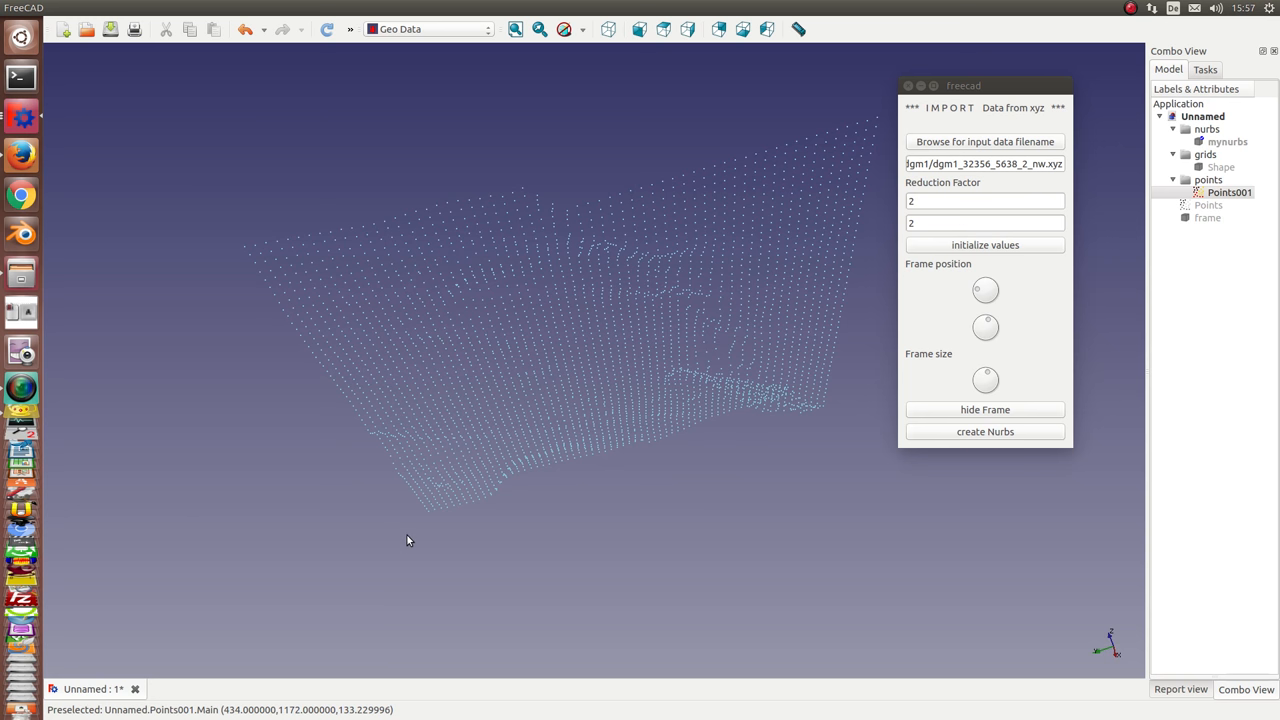
pyautogui.moveTo(728, 520)
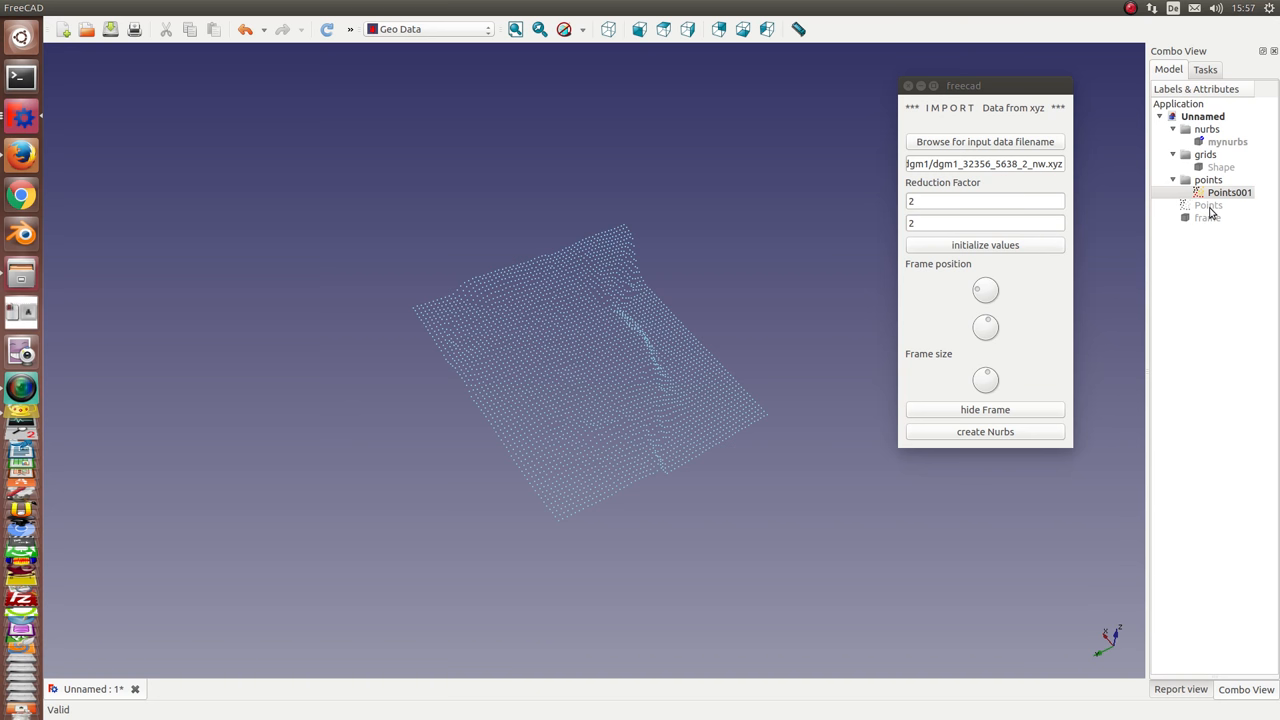
# Show the full Points cloud and create the mynurbs001 patch with Shape001 and Points002 from the framed area.
pyautogui.click(1208, 204)
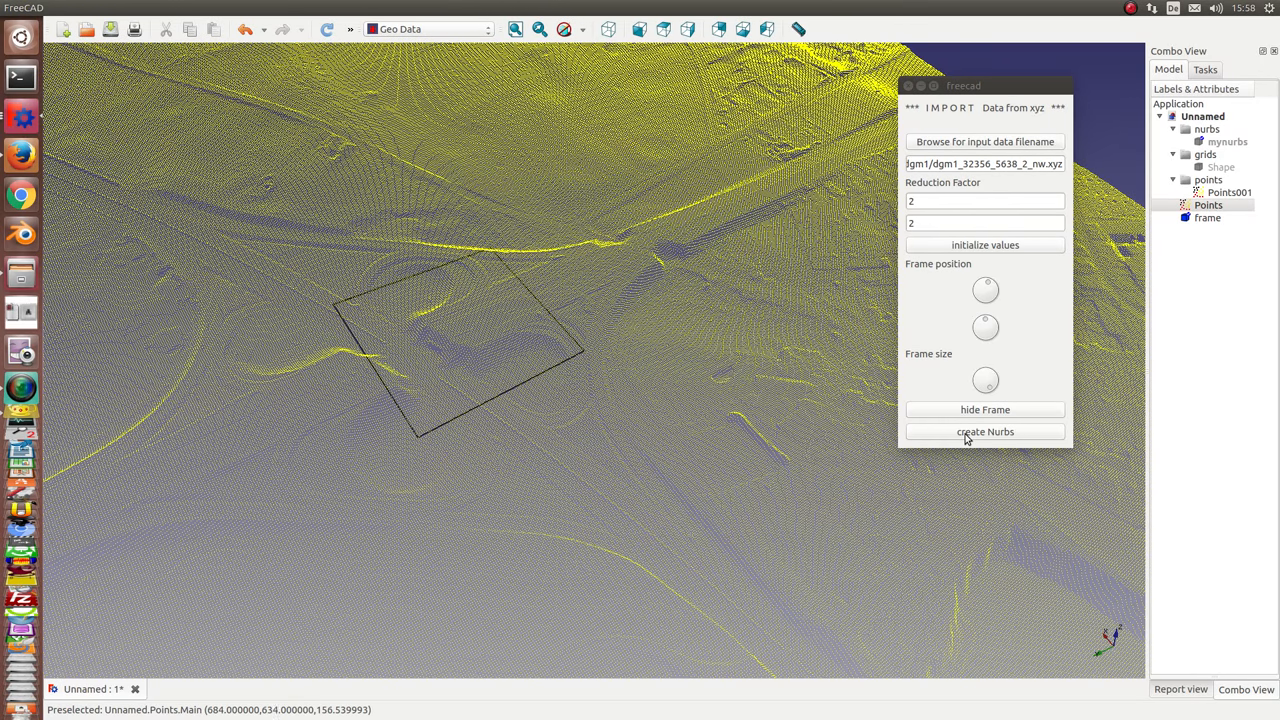
pyautogui.click(984, 432)
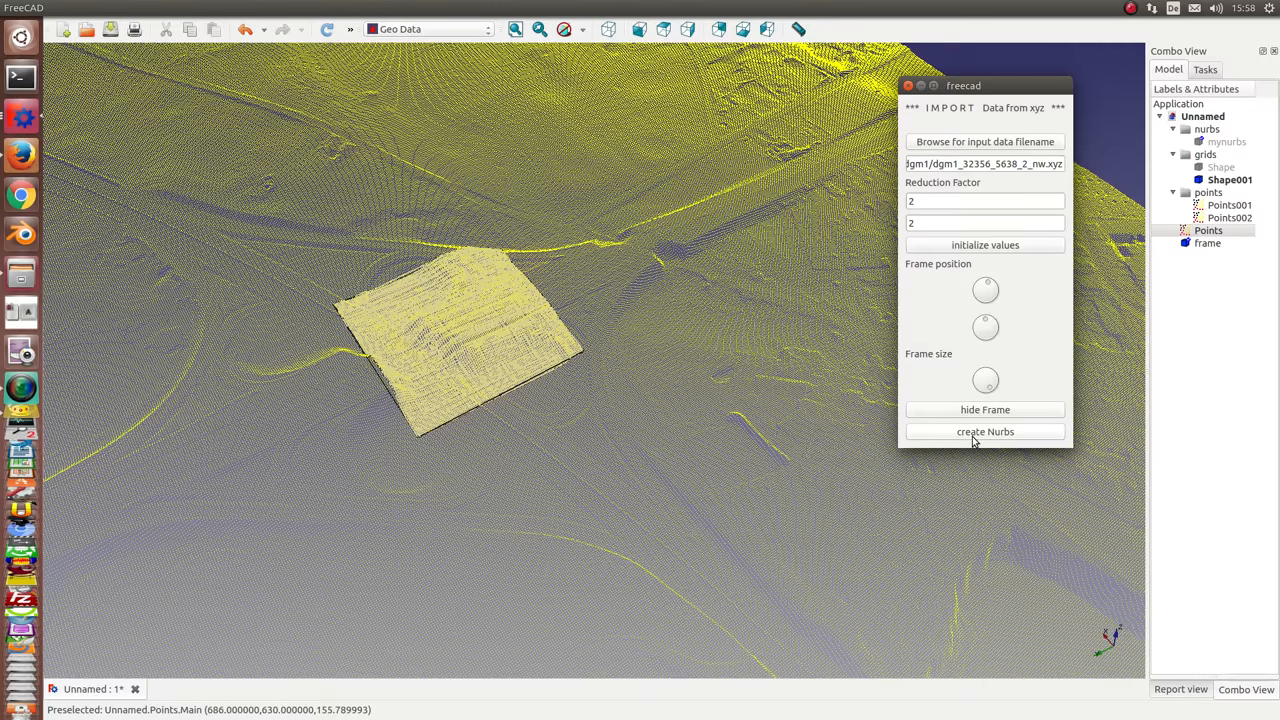
pyautogui.click(984, 432)
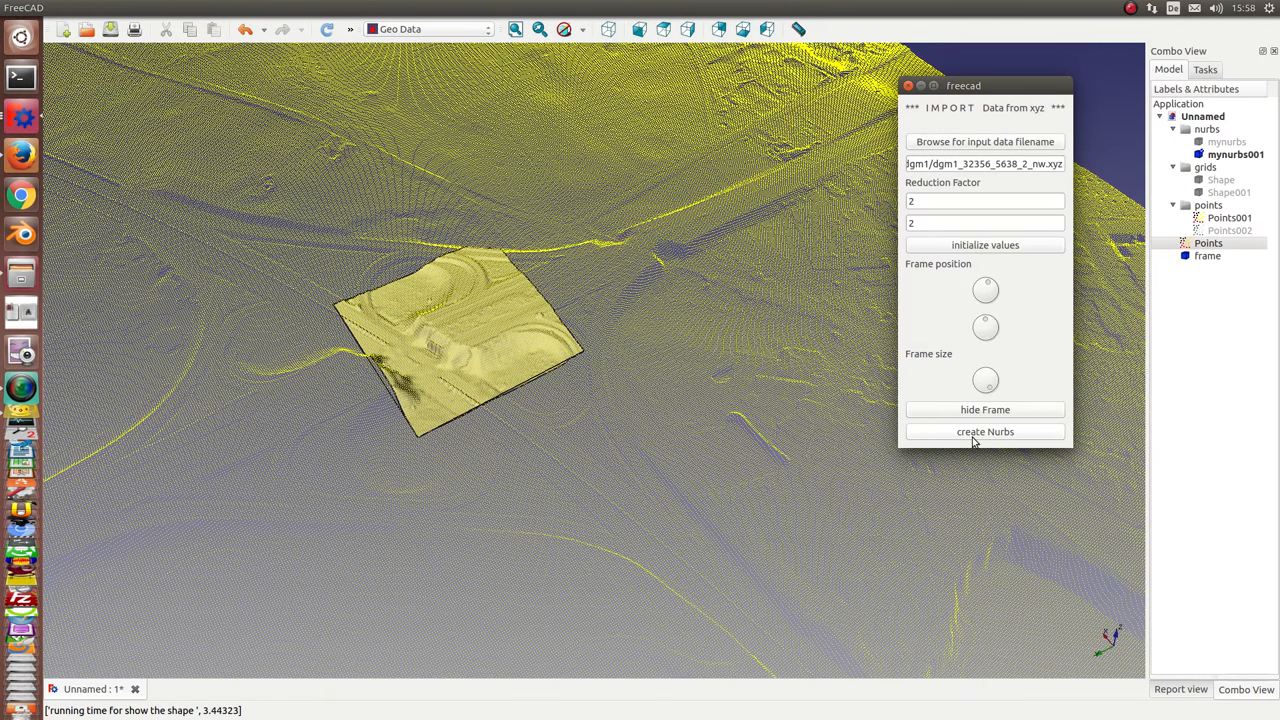
pyautogui.moveTo(672, 464)
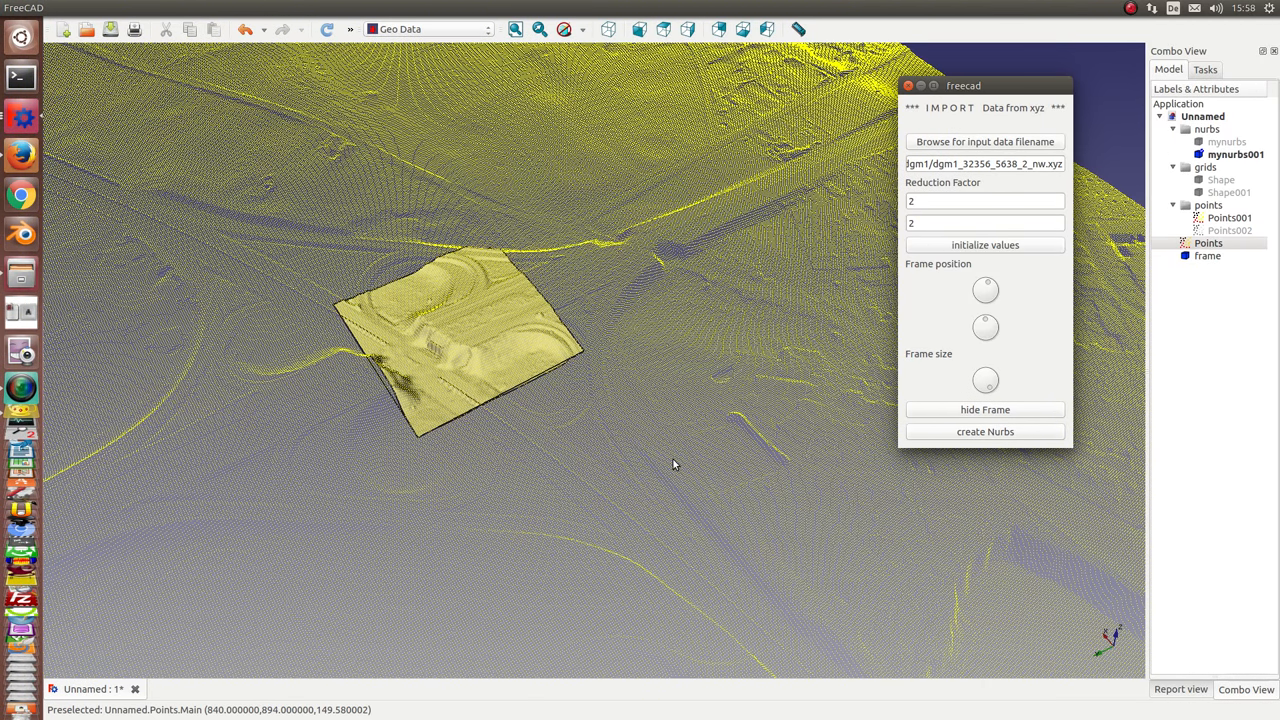
pyautogui.moveTo(444, 502)
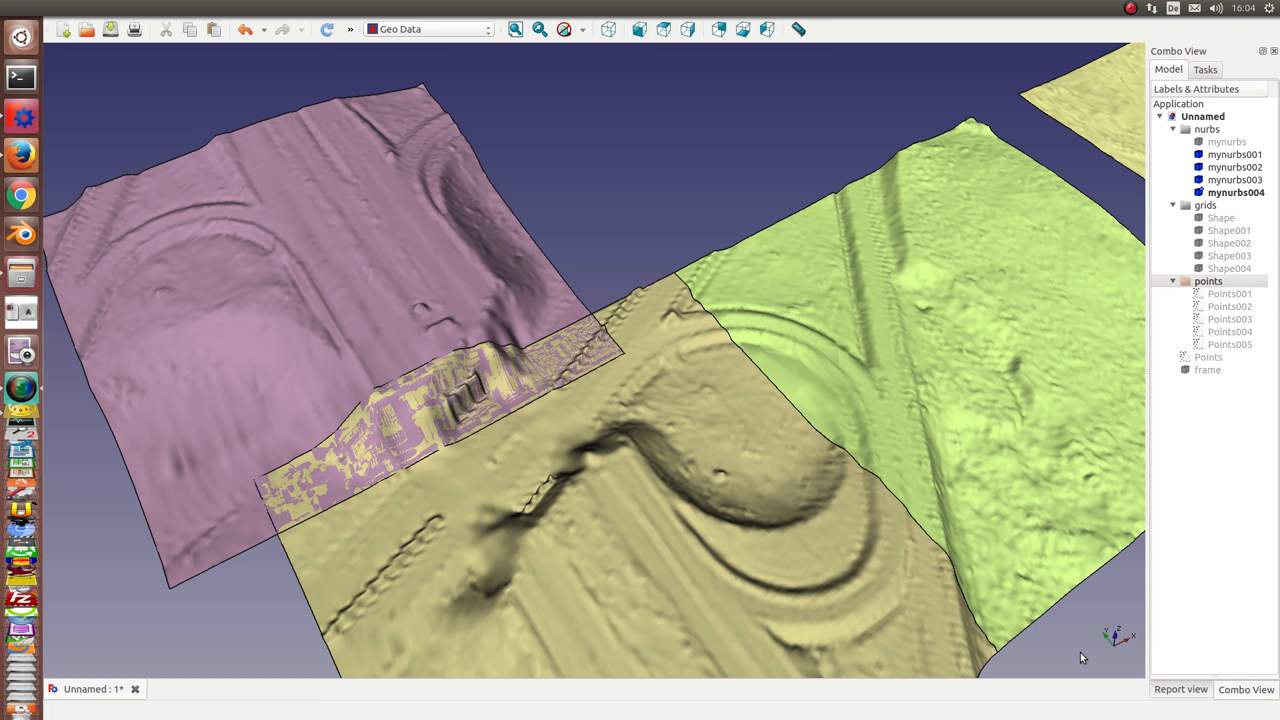
pyautogui.moveTo(800, 452)
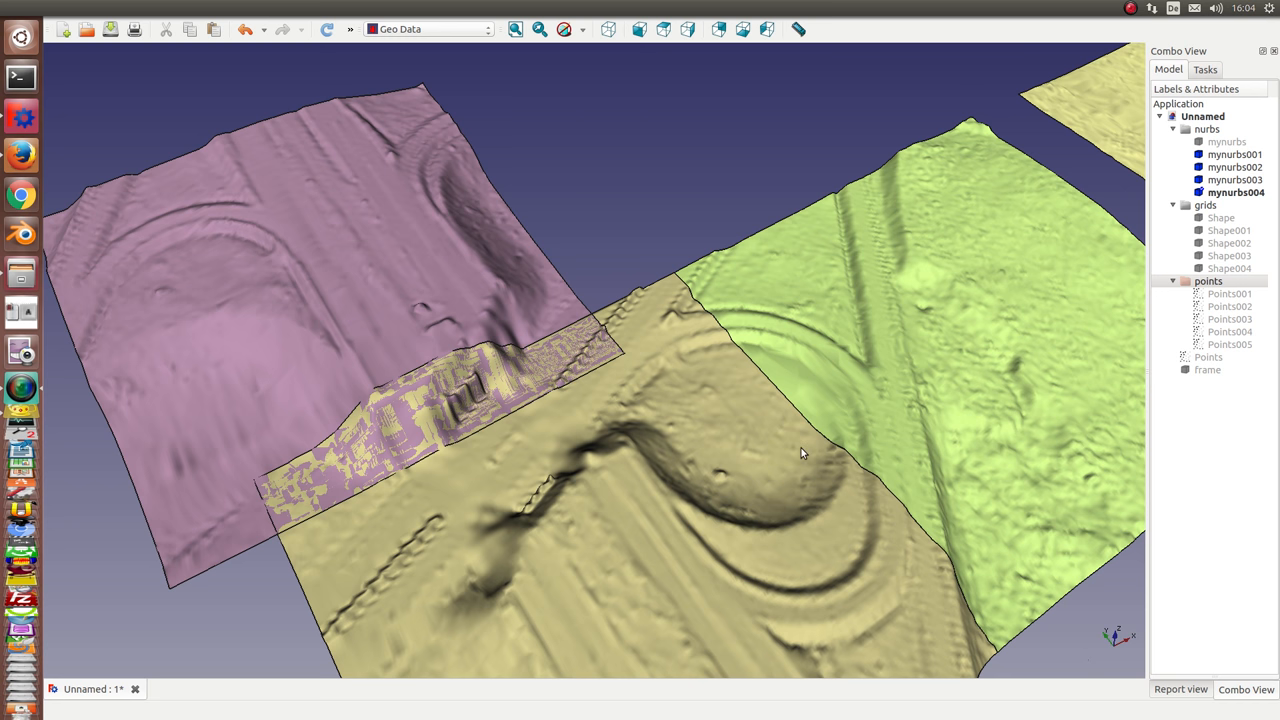
pyautogui.moveTo(800, 284)
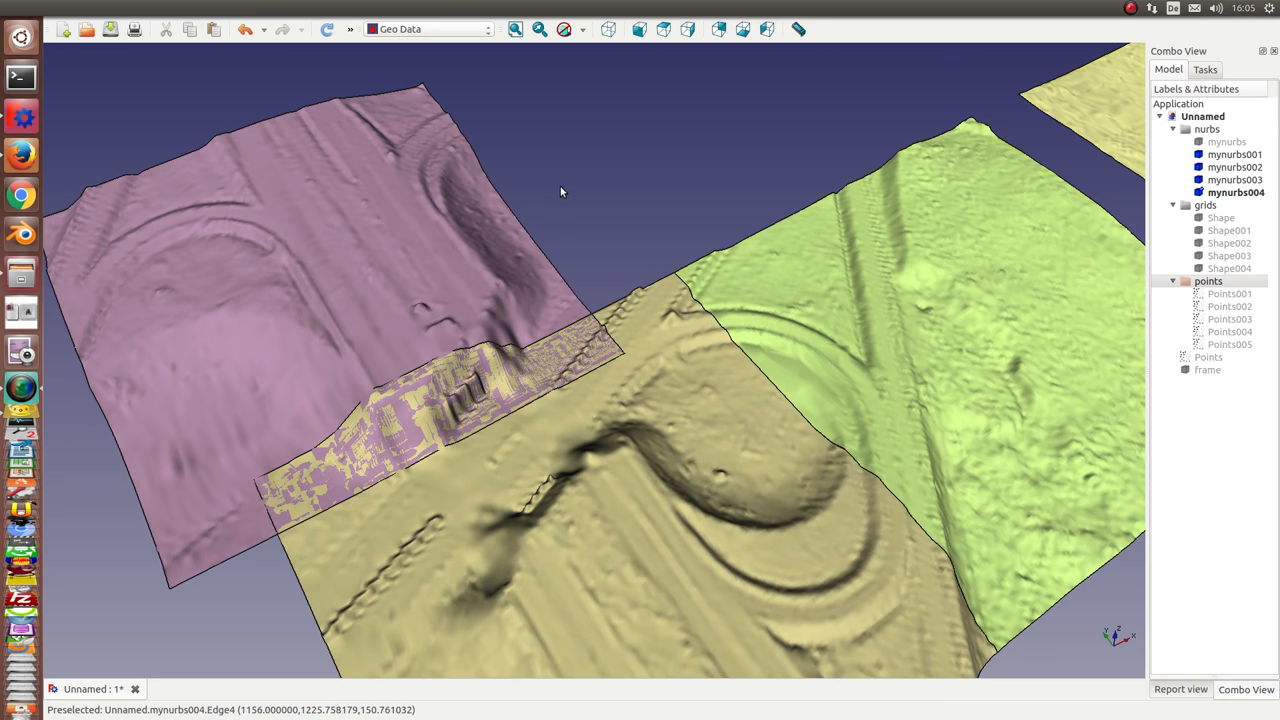
pyautogui.moveTo(630, 222)
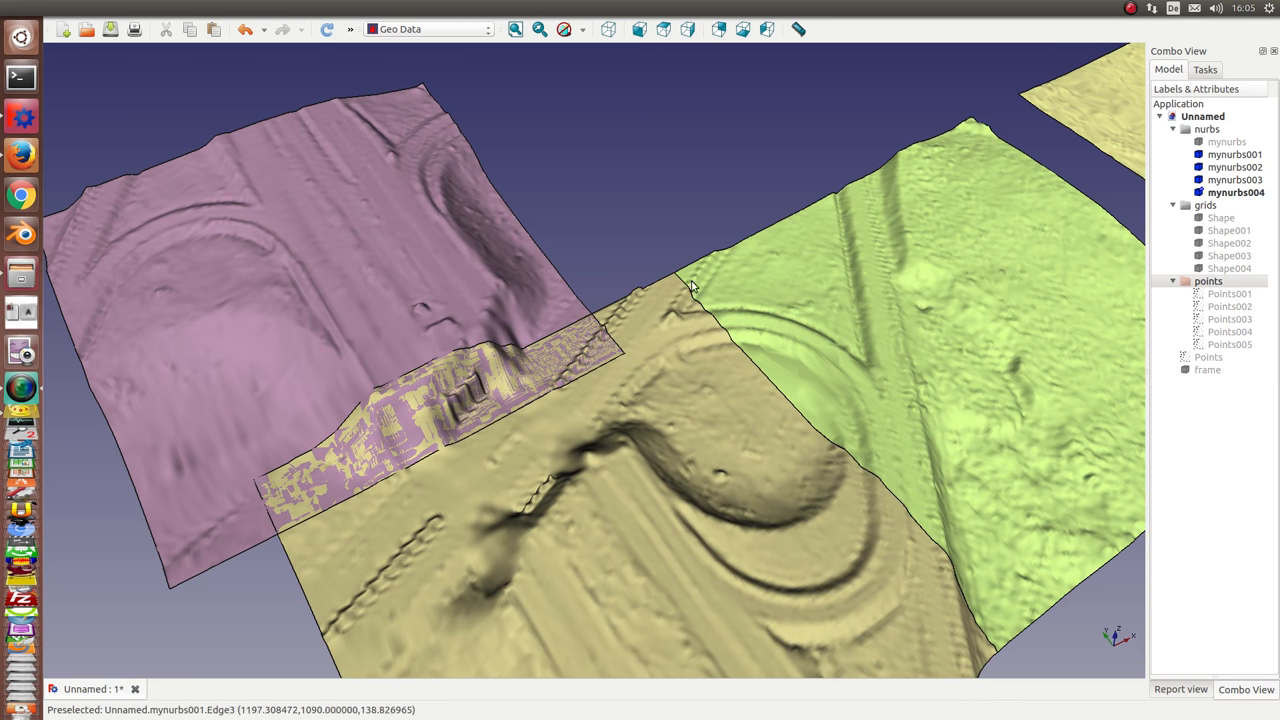
pyautogui.moveTo(690, 290)
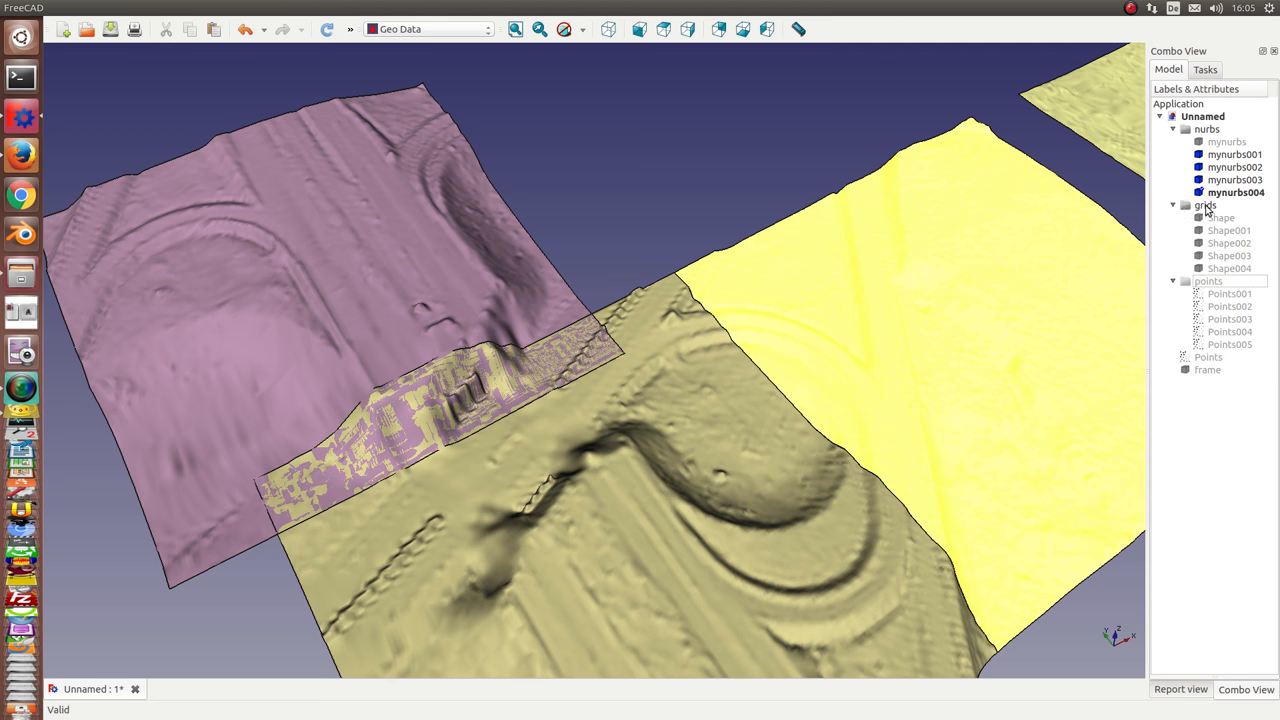
pyautogui.click(1204, 204)
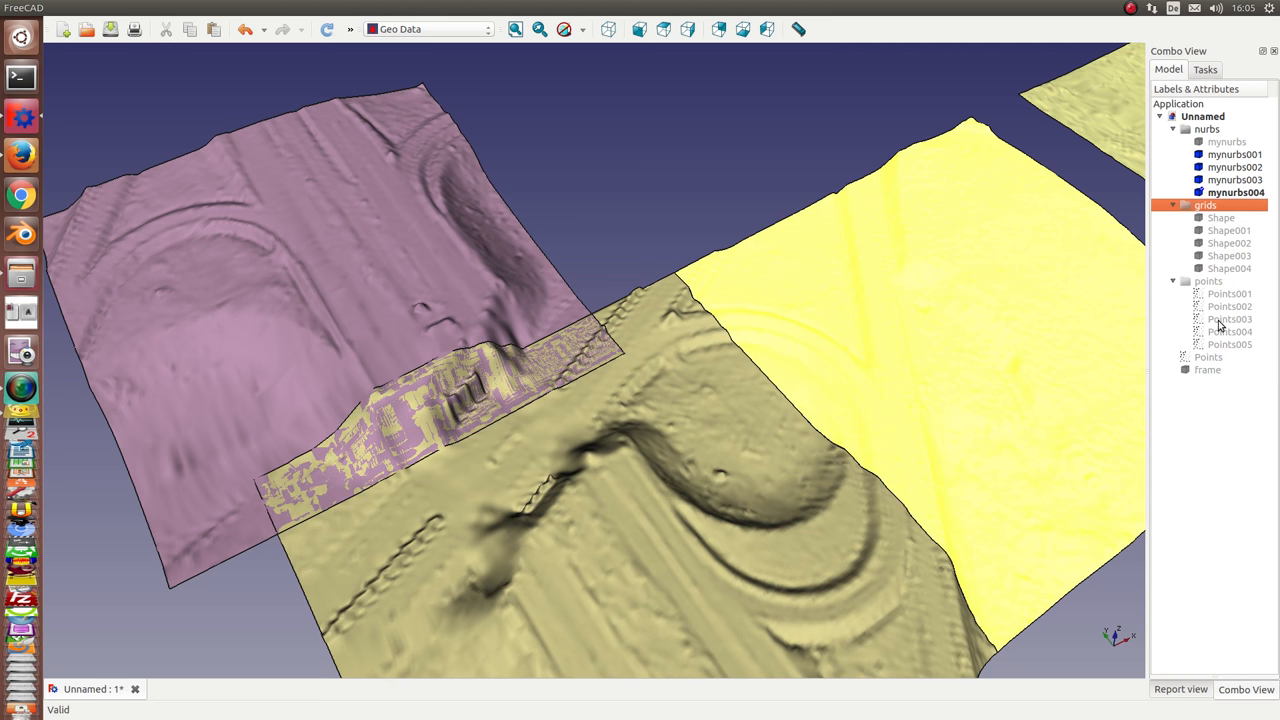
pyautogui.click(1208, 280)
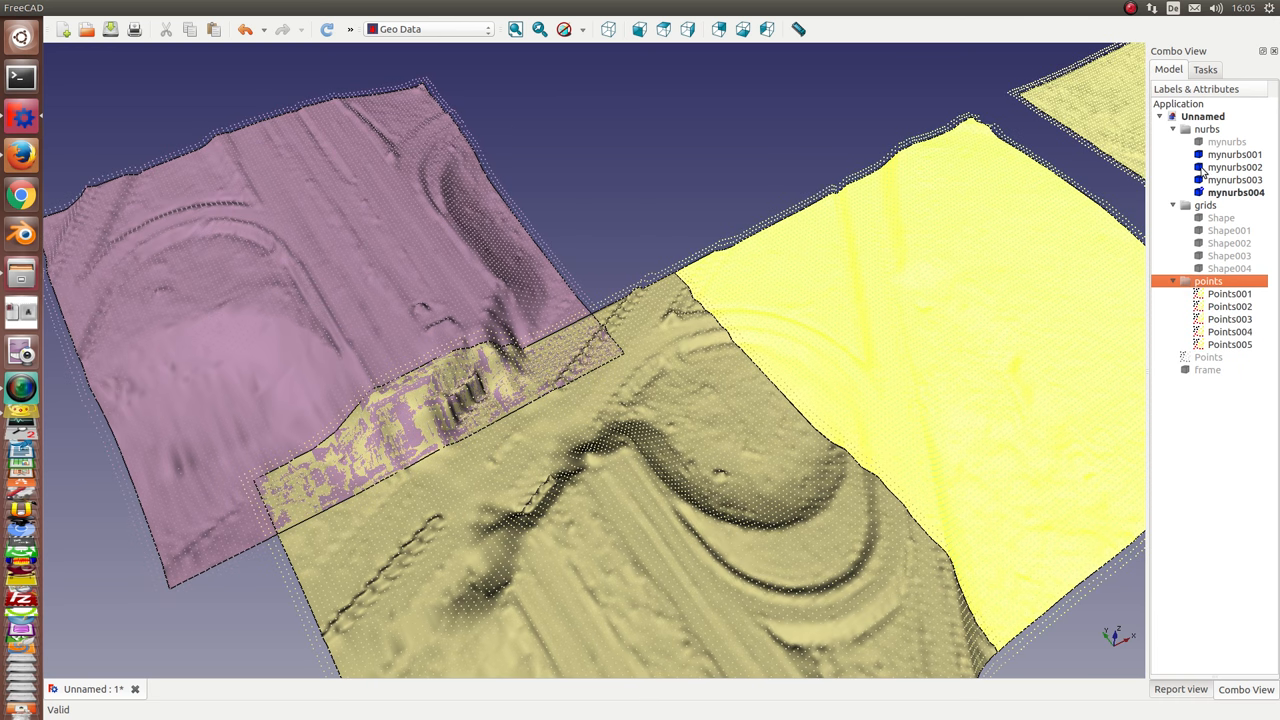
pyautogui.click(1208, 128)
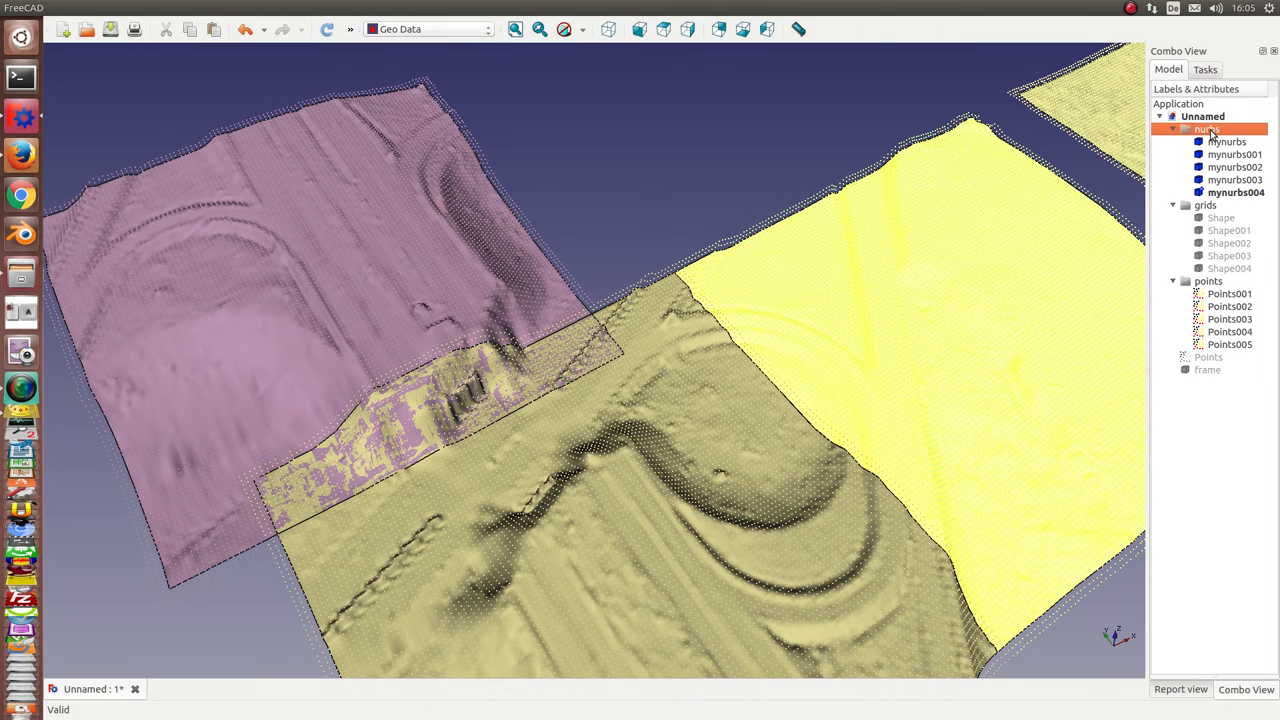
pyautogui.click(1208, 280)
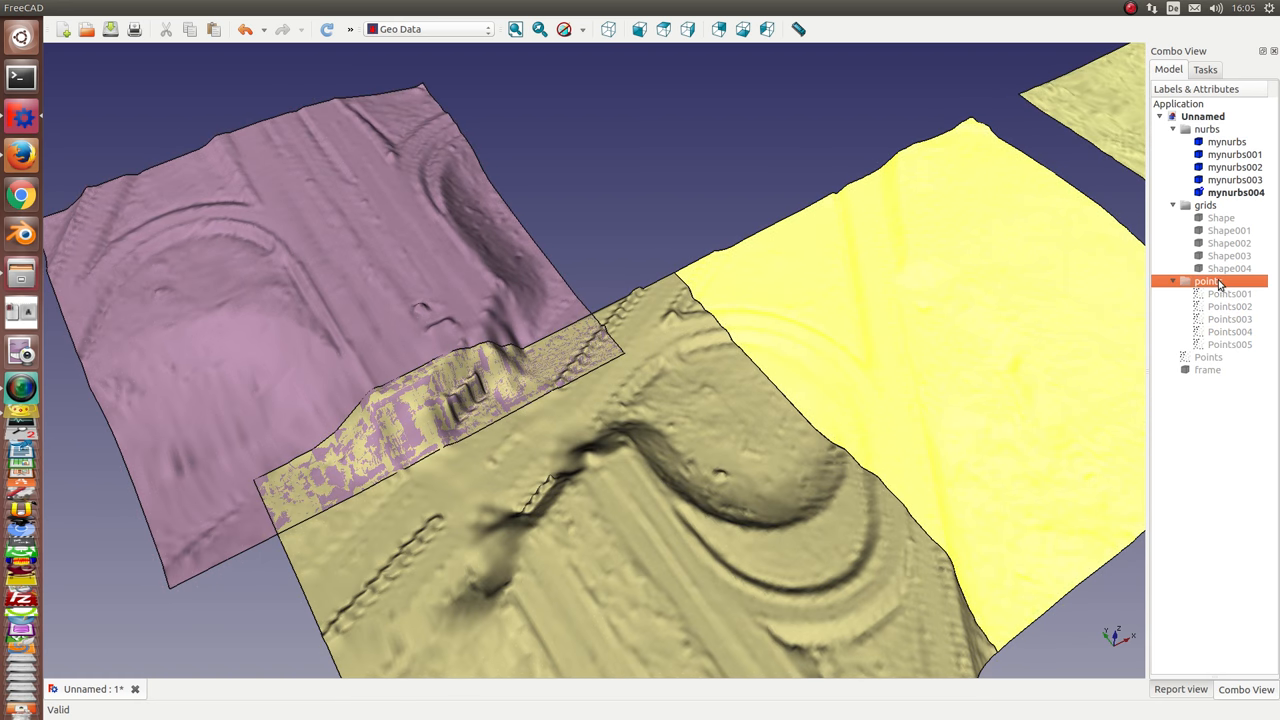